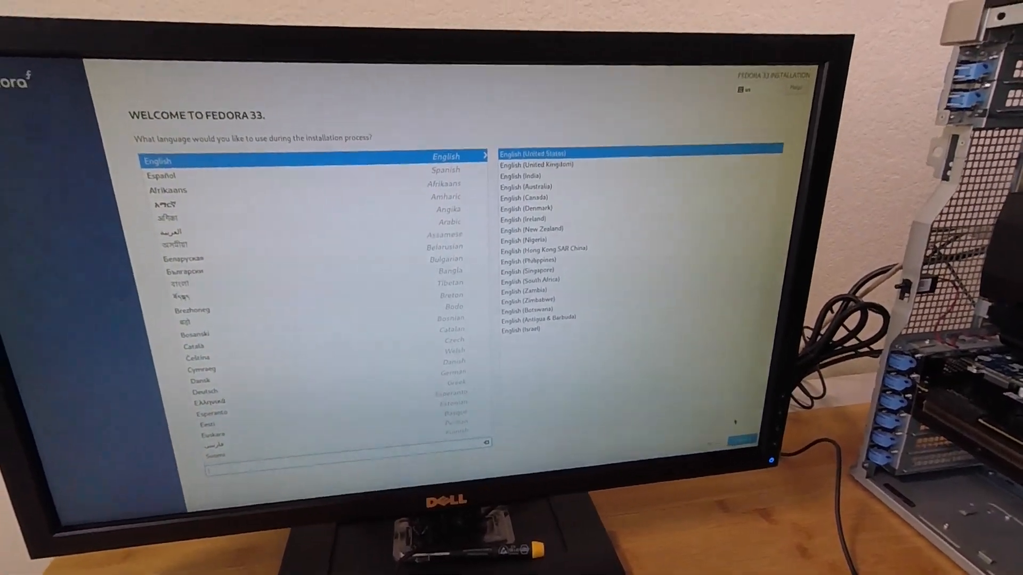
Step: Continue in English and choose the 238.47 GB Samsung NVMe disk with custom partitioning
left_click(735, 438)
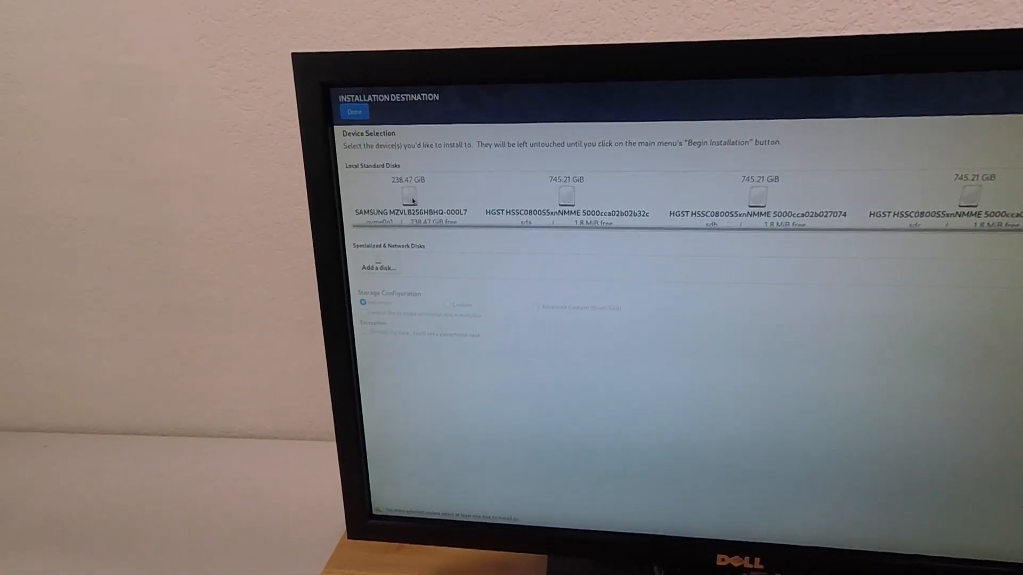
left_click(409, 196)
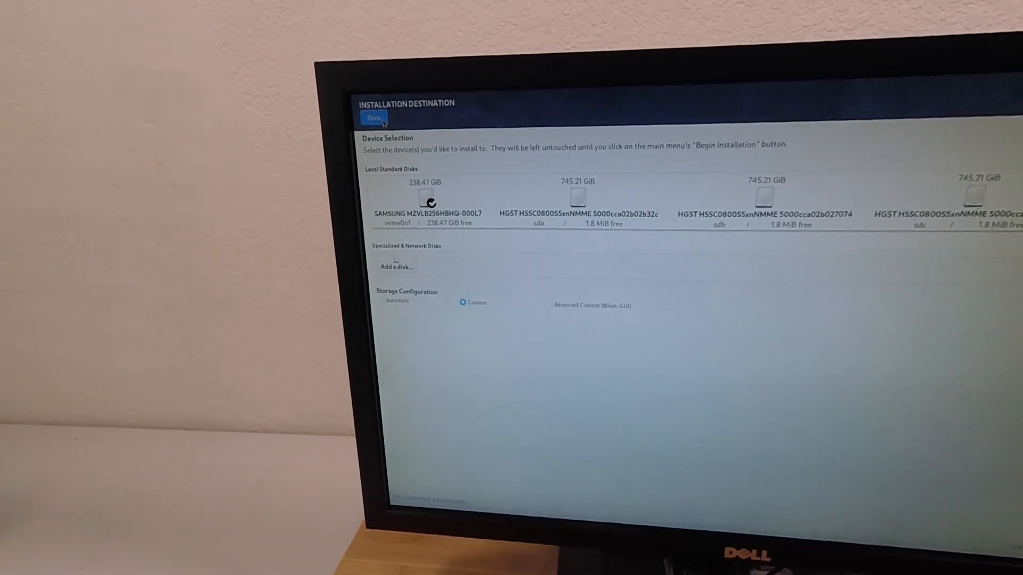
left_click(374, 117)
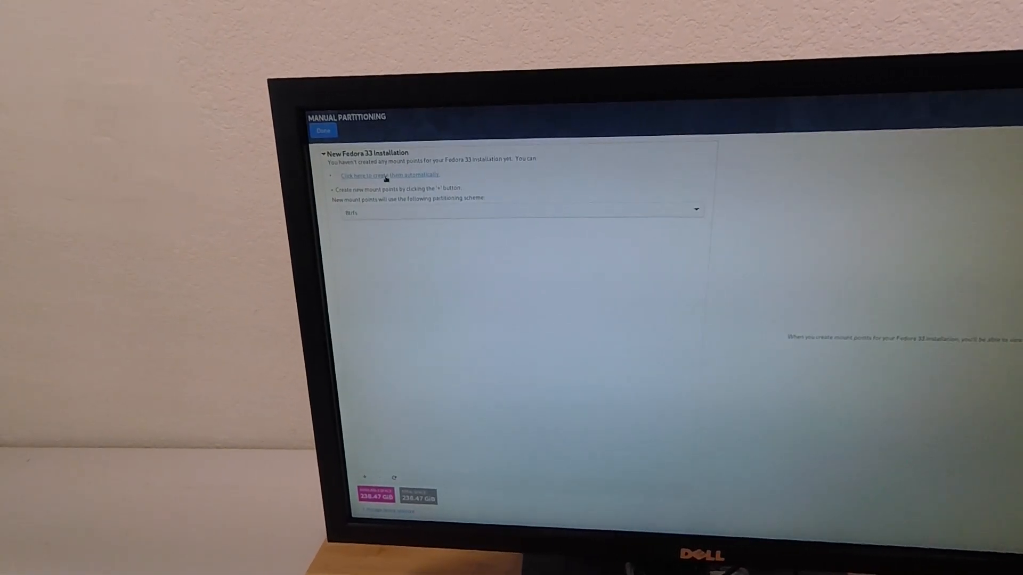
Step: Auto-create the Btrfs mount points (/boot/efi, /boot, root, /home) and accept the changes
left_click(386, 175)
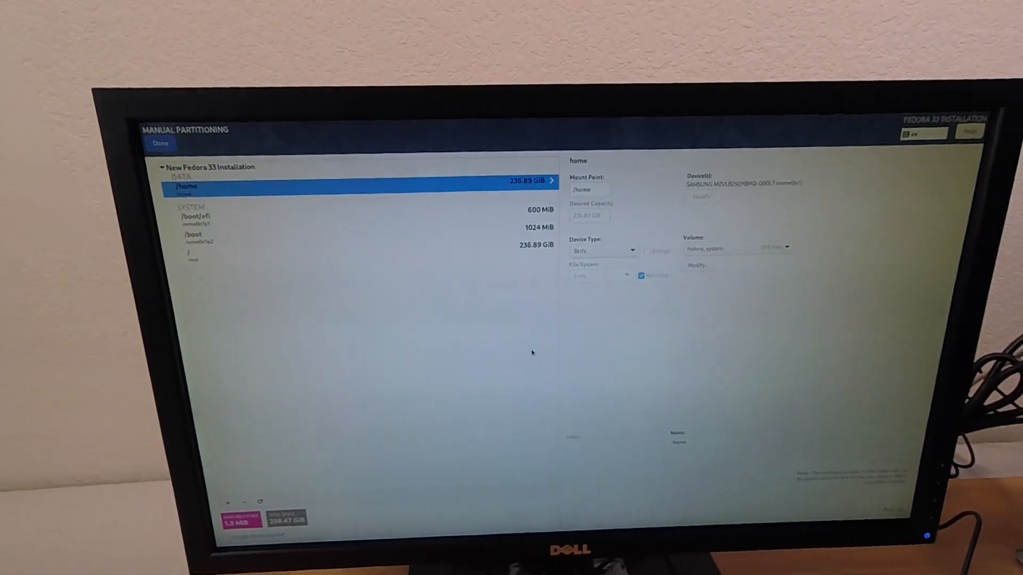
left_click(159, 142)
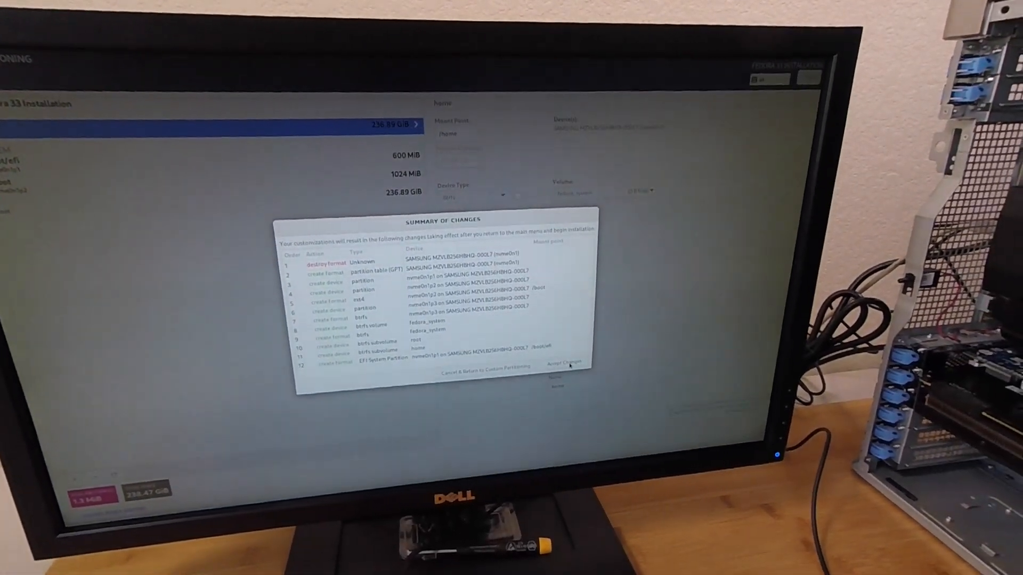
left_click(568, 363)
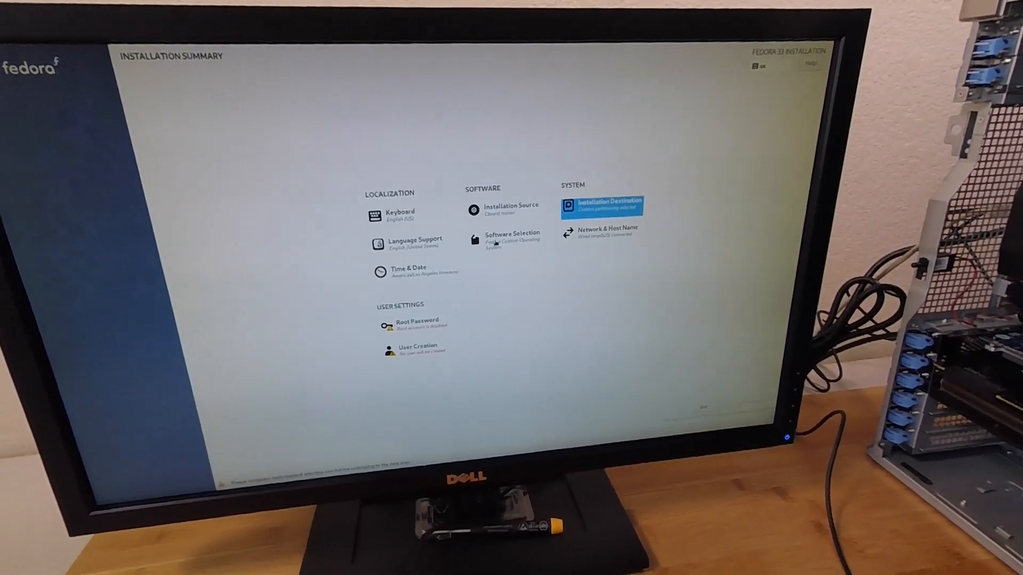
Step: Select MATE Desktop as the base environment in Software Selection
left_click(510, 236)
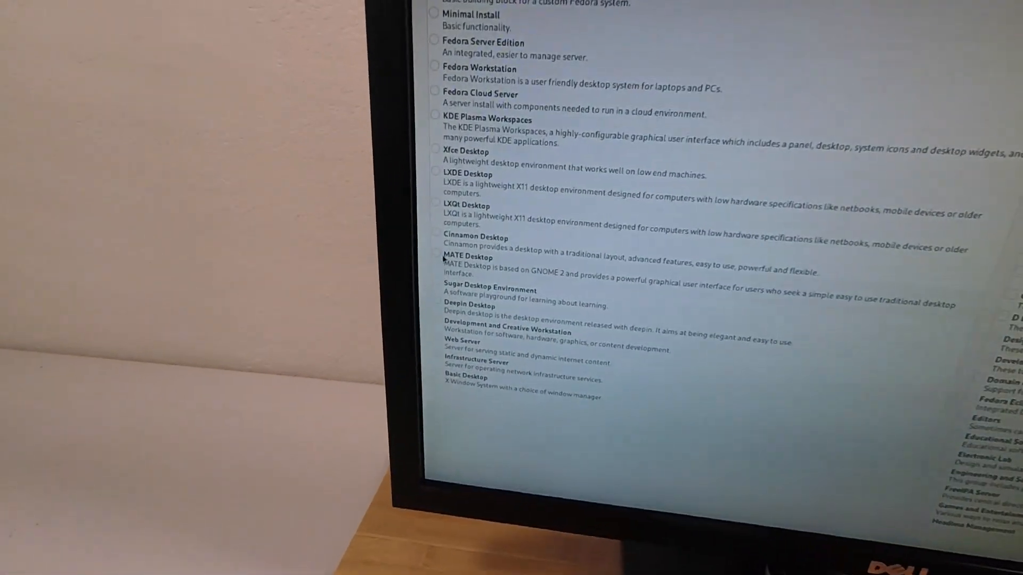
left_click(441, 257)
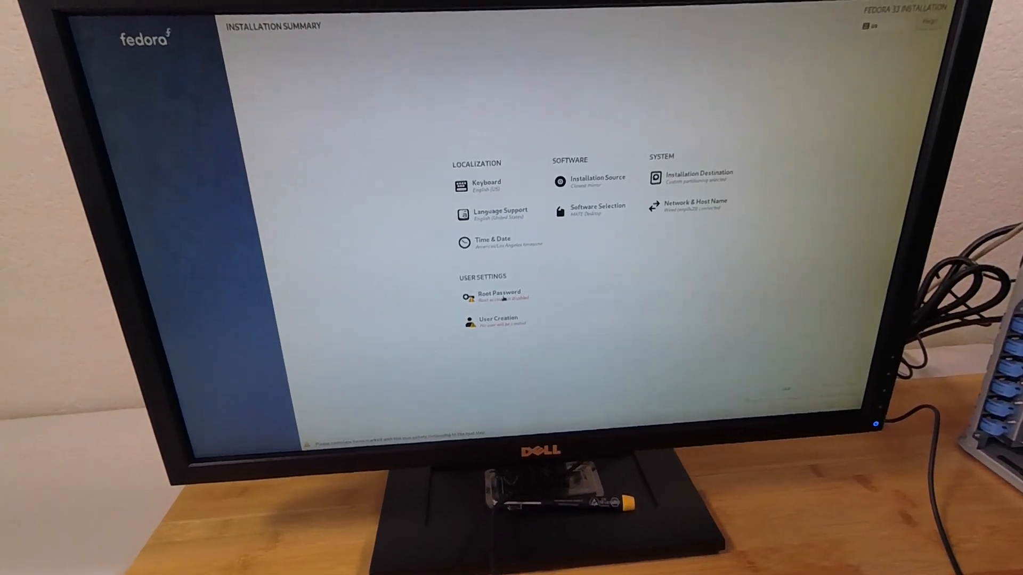
Step: Set and confirm the root password, then move on to user creation
left_click(499, 294)
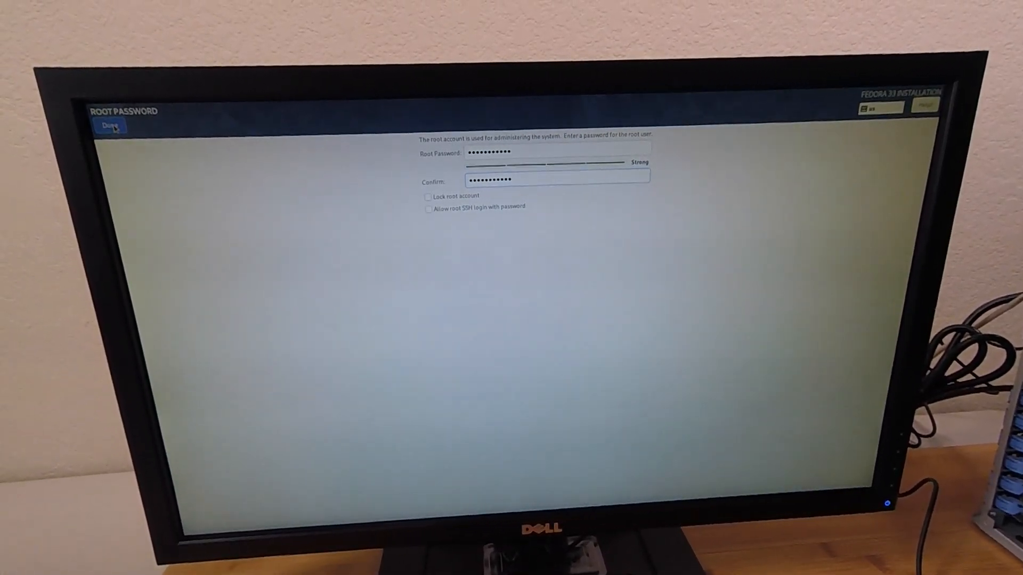
left_click(110, 126)
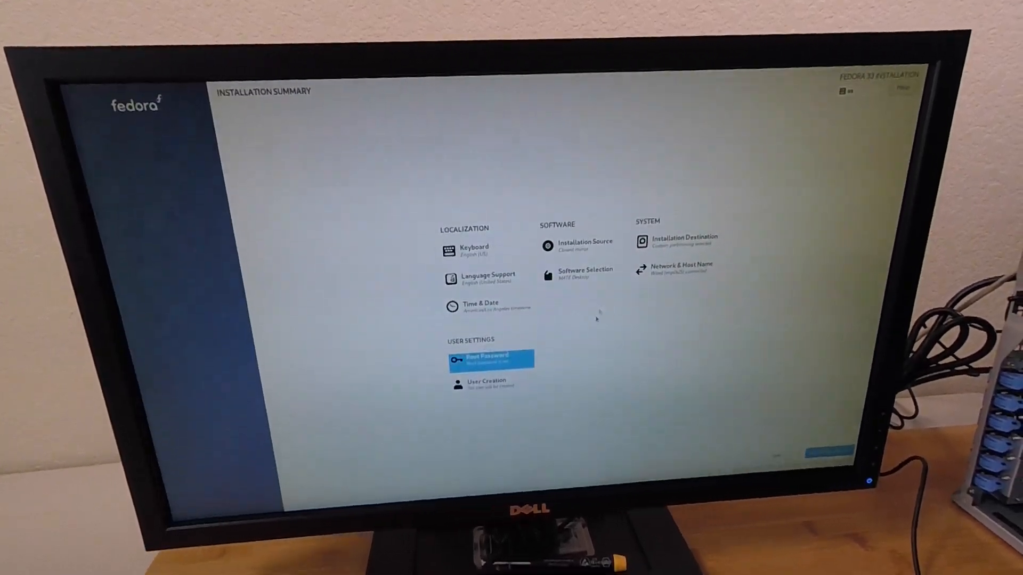
left_click(487, 382)
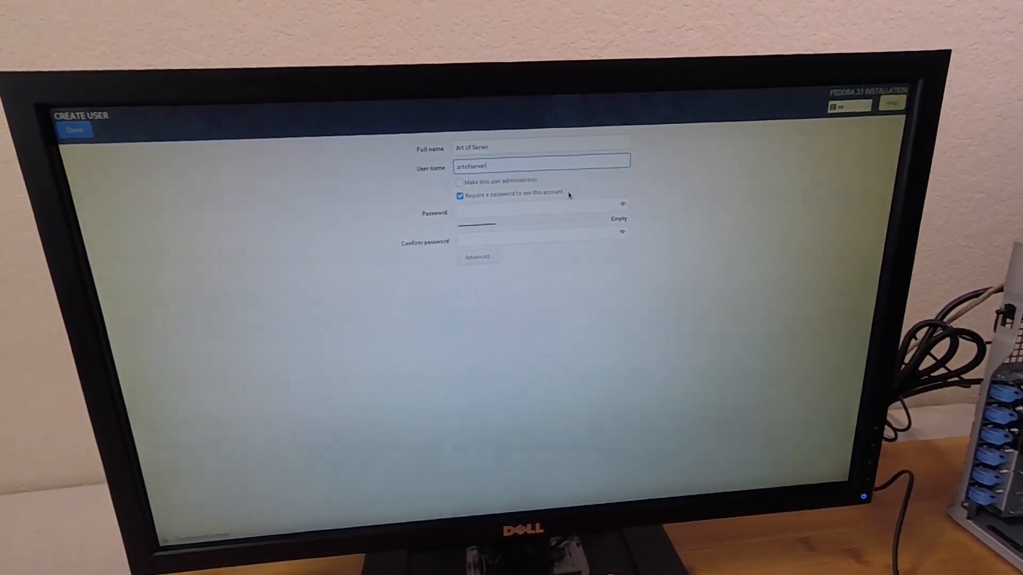
Step: Make the new user an administrator and confirm the account
left_click(461, 181)
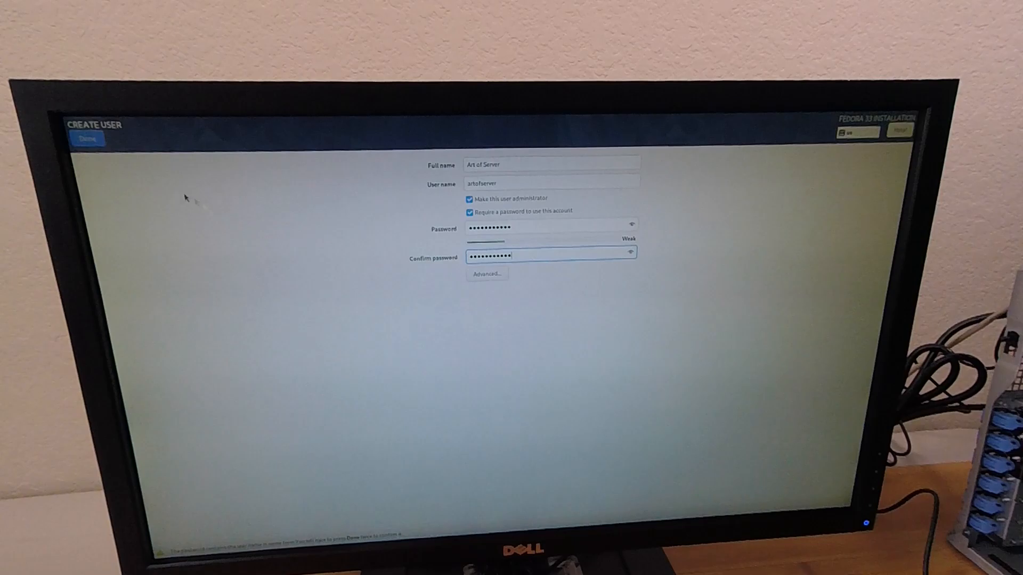
left_click(87, 139)
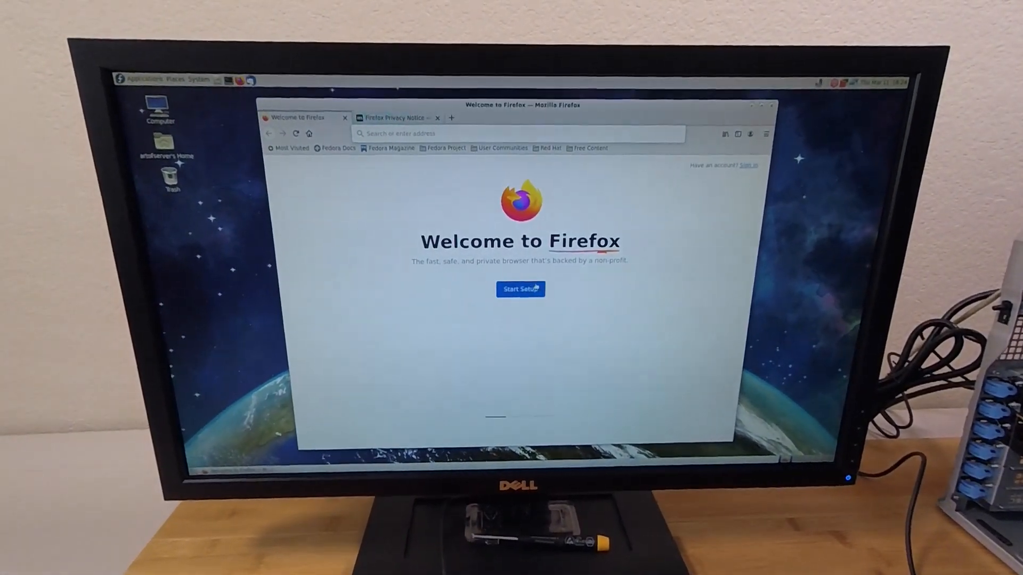
Step: Go to google.com and search for 'Fedora 33 rpmfusion install'
left_click(437, 118)
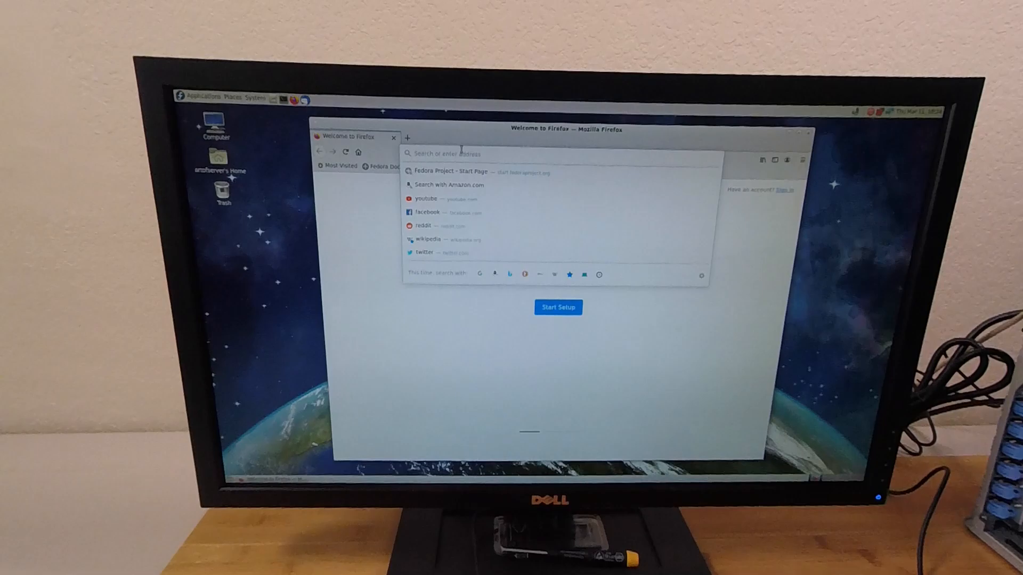
type("google.com/?gws_rd=ssl")
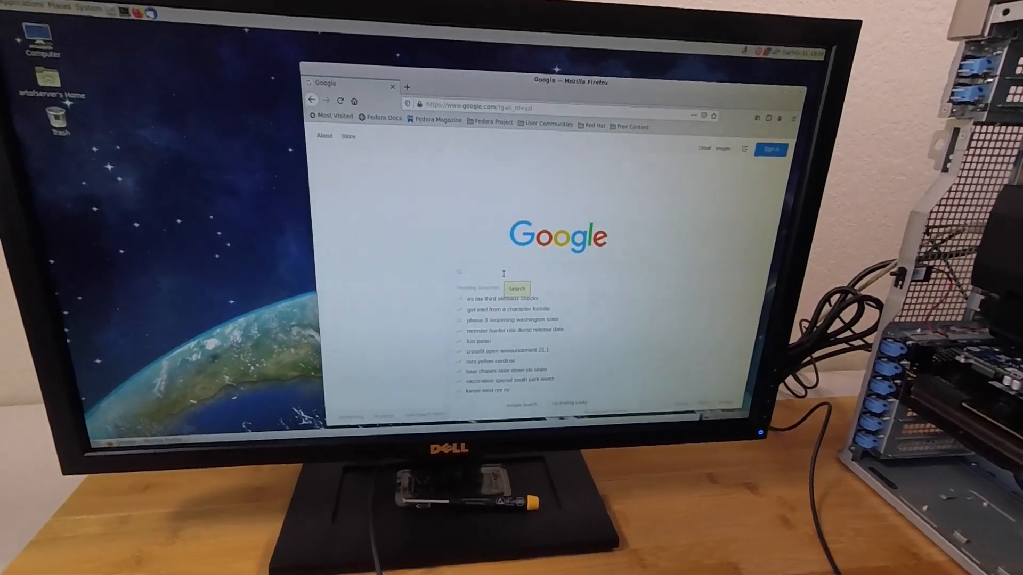
type("Fe")
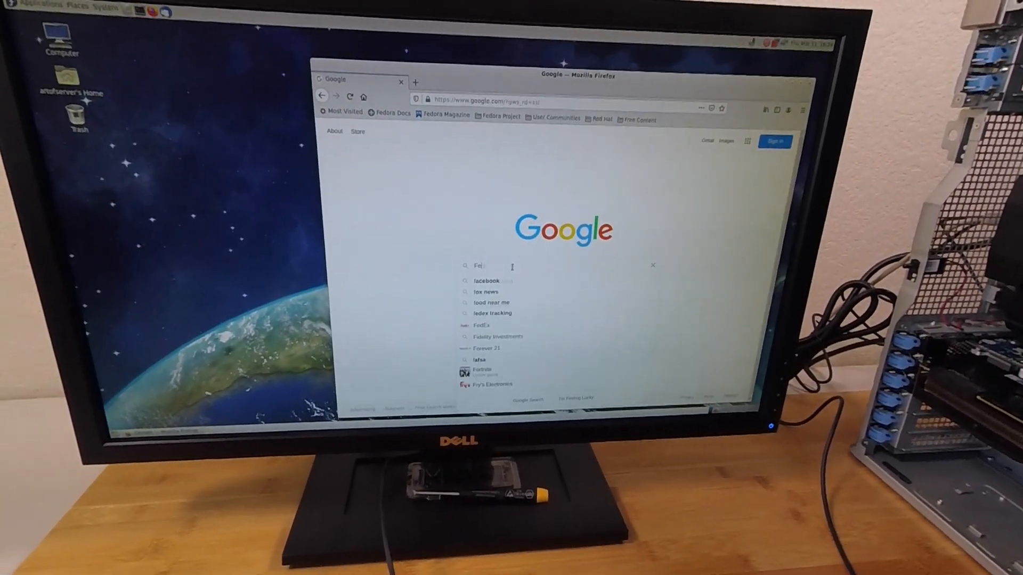
type("Fedora 33 rpmfusion install")
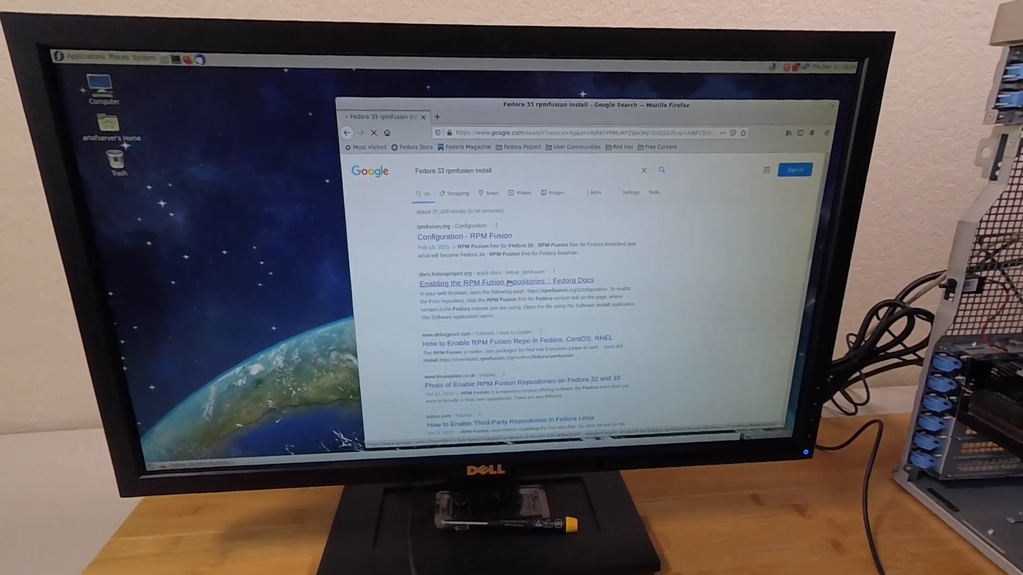
Step: Open the Fedora Docs RPM Fusion guide and scroll to the dnf install commands
left_click(505, 282)
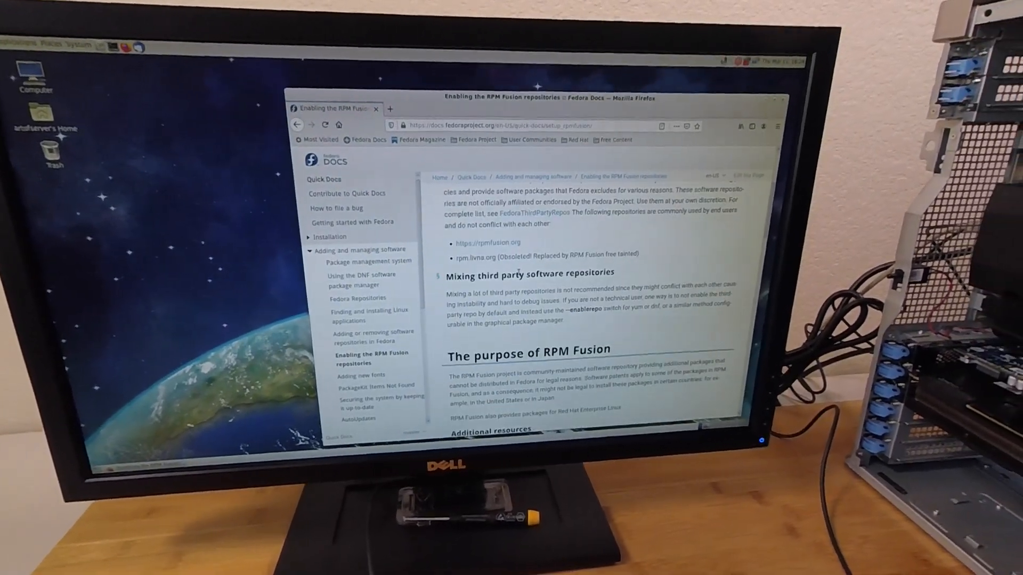
scroll("down", 3)
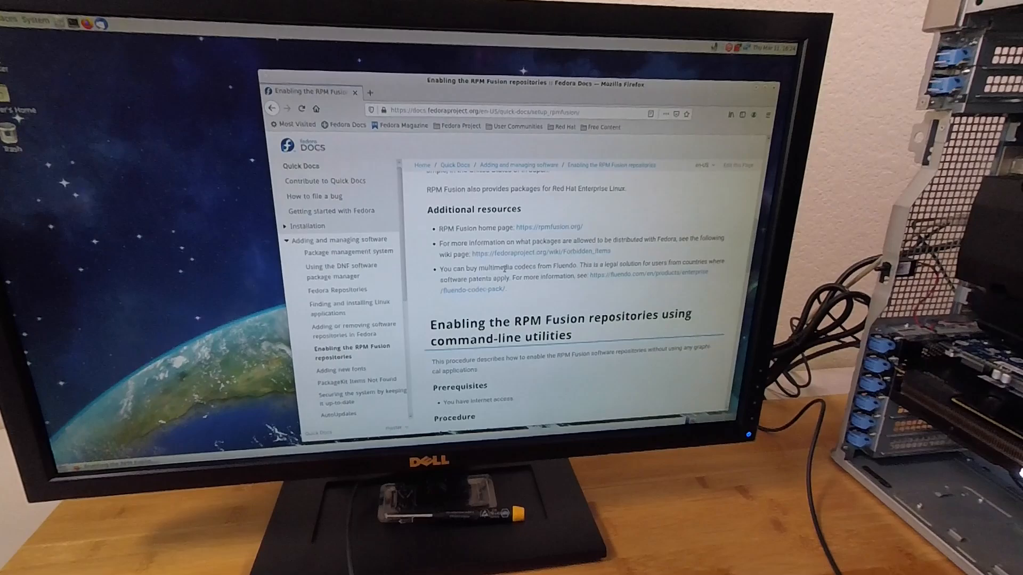
scroll("down", 3)
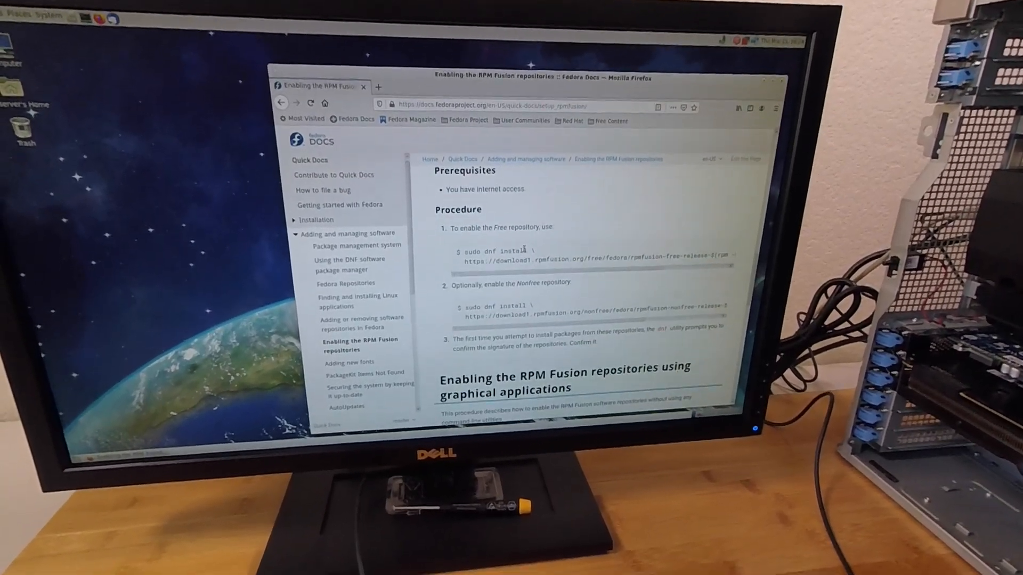
scroll("down", 3)
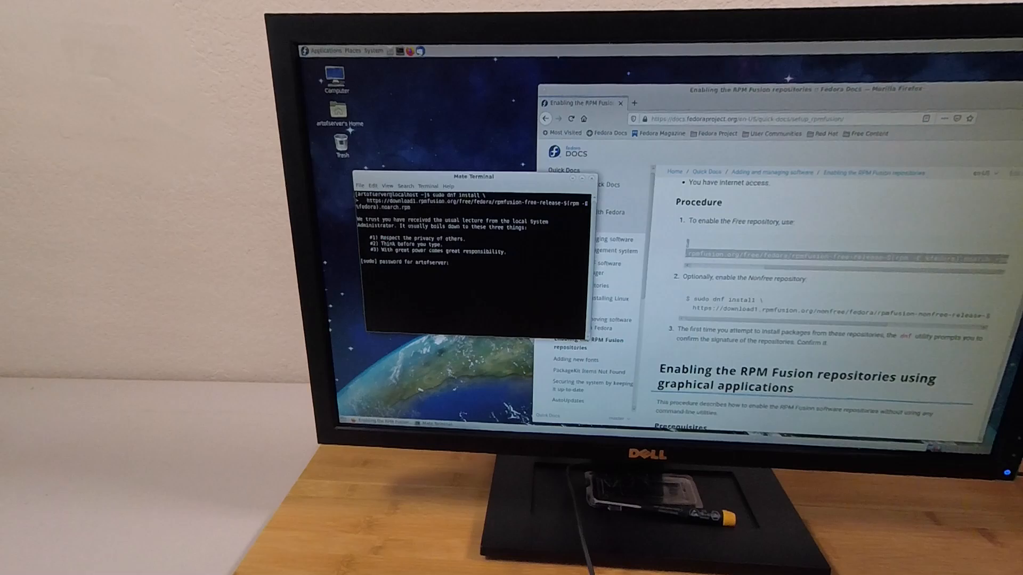
Step: Submit the sudo password to authorize the RPM Fusion free release install
key("Return")
type("sudo dnf install")
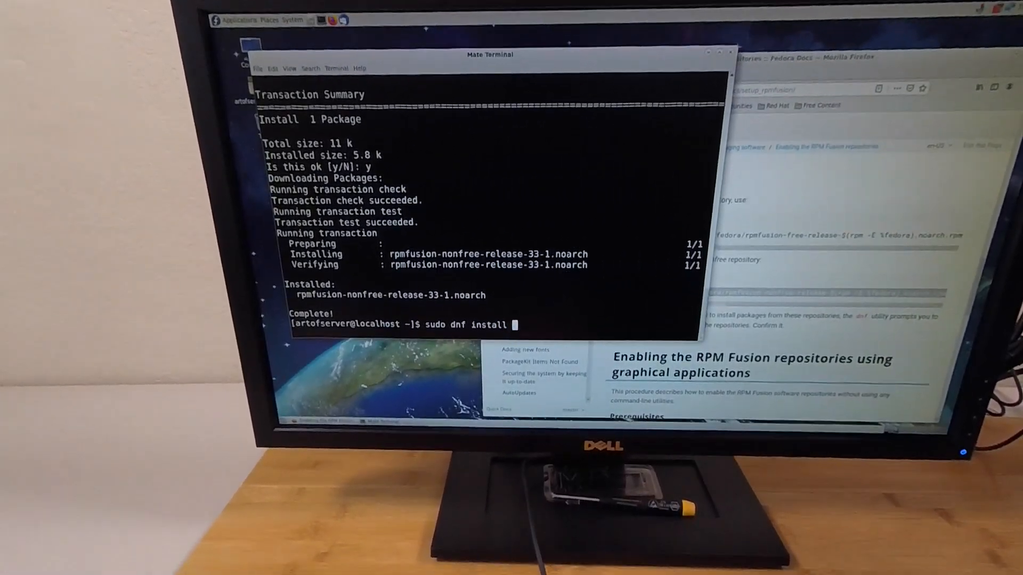
Step: Run sudo dnf install simplscreenrecorder, which finds no matching package
type("simplscr")
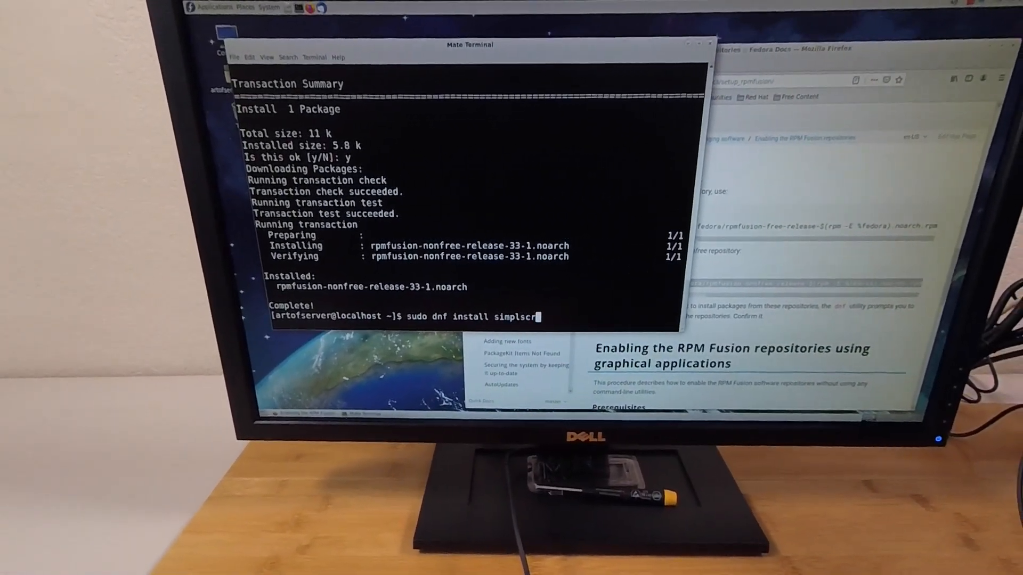
type("eenrecorder")
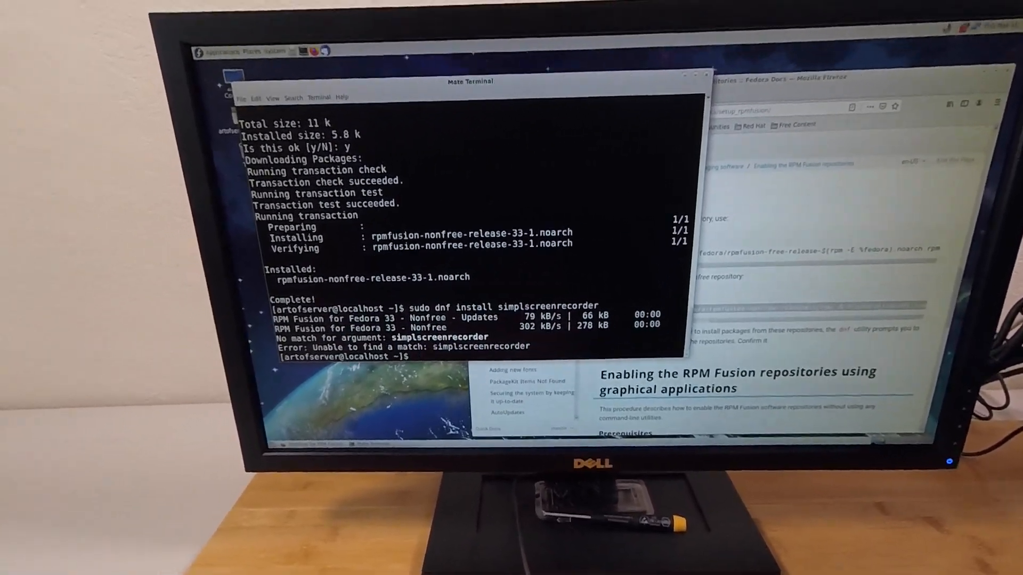
type("sudo dnf install simplscreenrecorder")
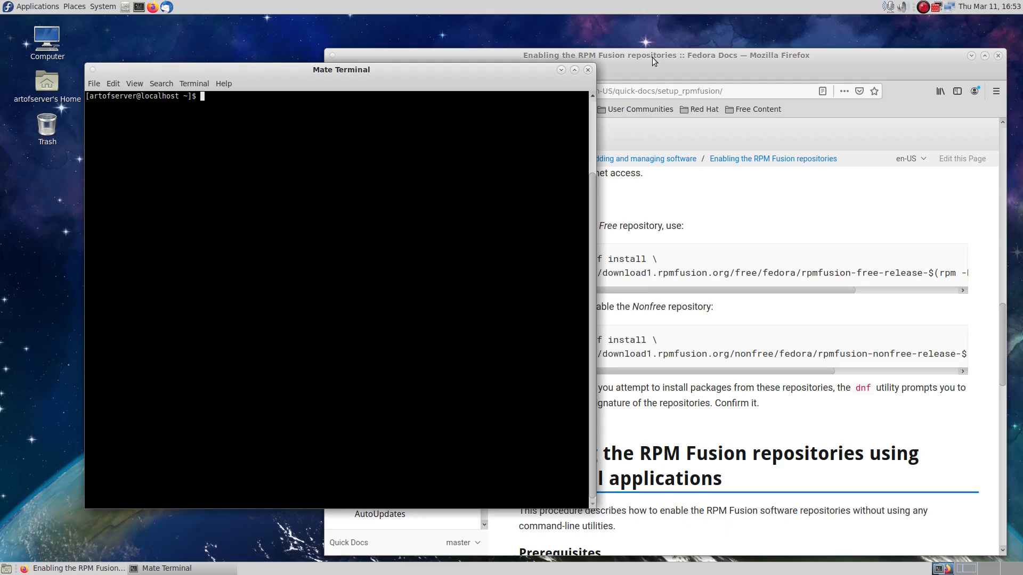
Step: Run sudo dnf install akmod-nvidia to install the 460.56 driver and its dependencies
left_click(665, 54)
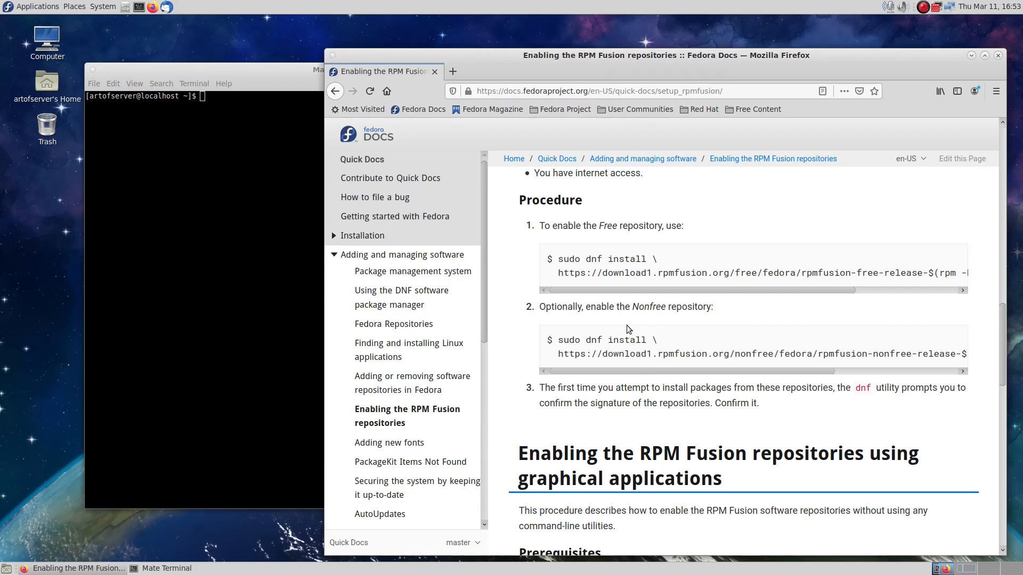
mouse_move(600, 332)
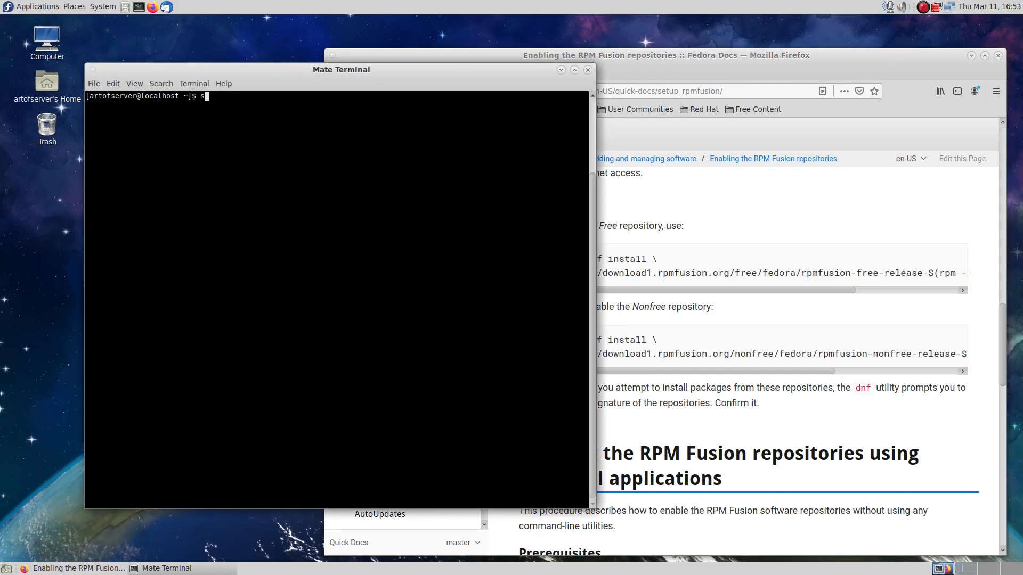
type("sudo dnf install akmo")
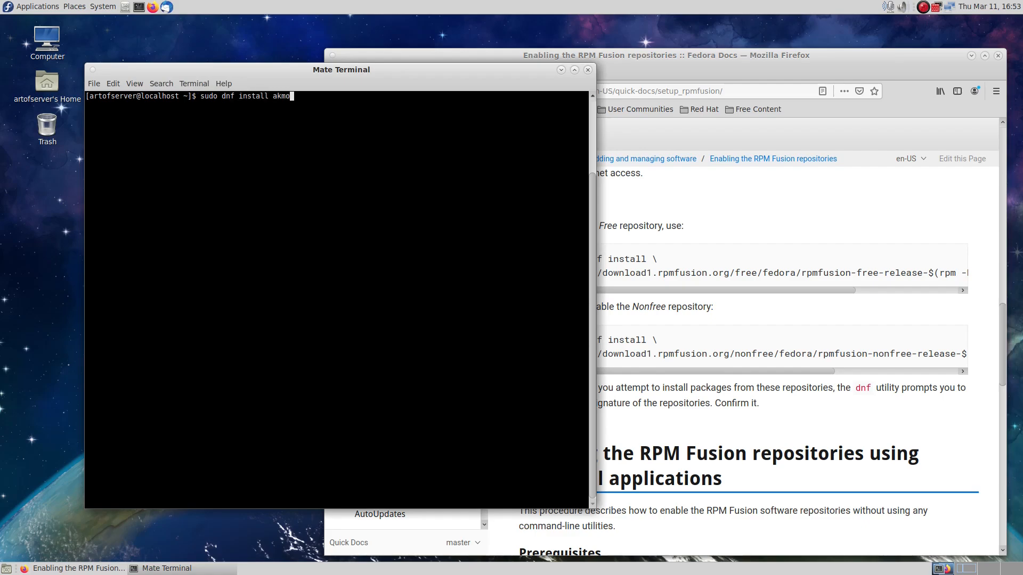
type("d-nvidia")
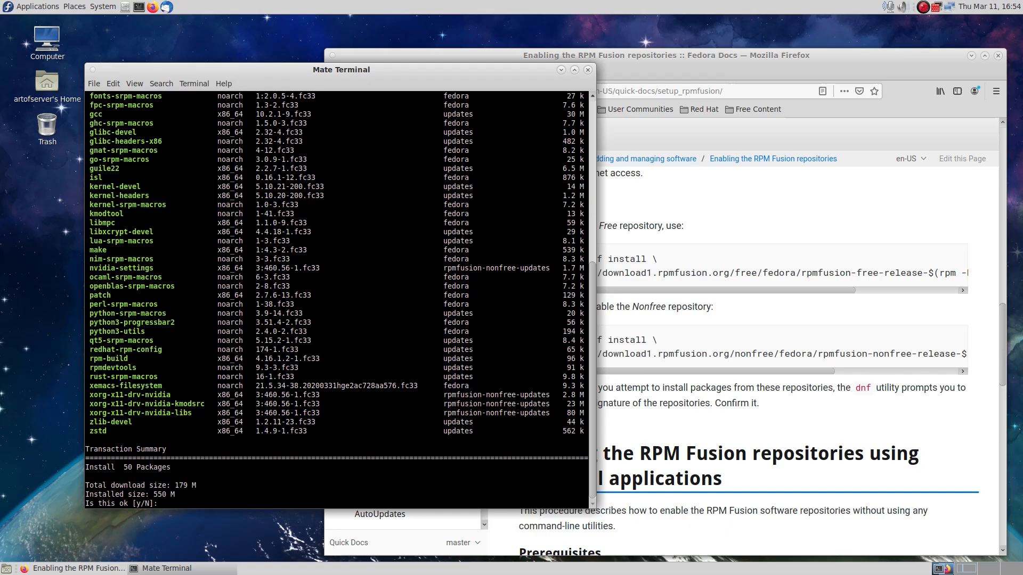
left_click_drag(341, 71, 404, 70)
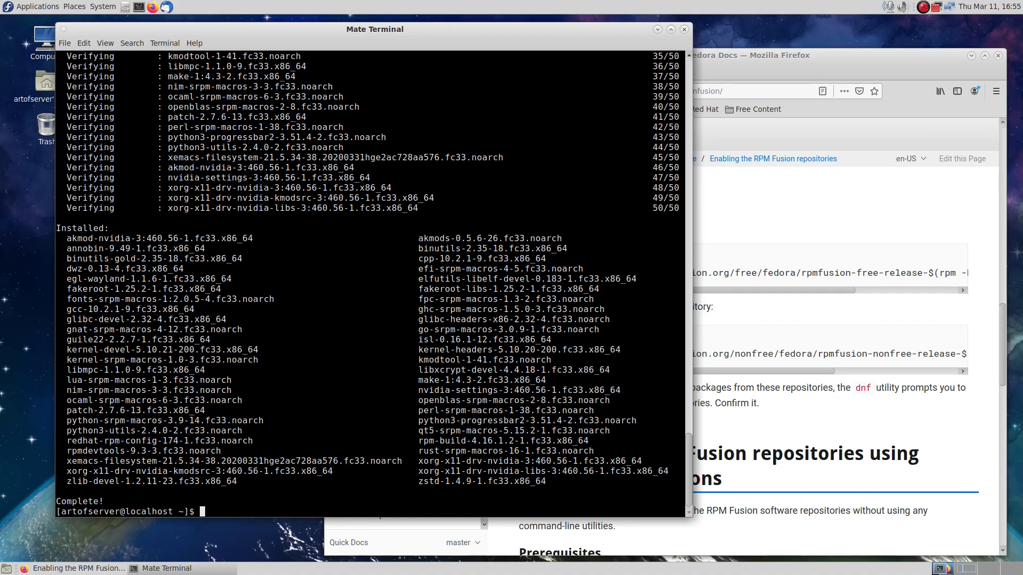
type("sudo dnf install akmod-nvidia")
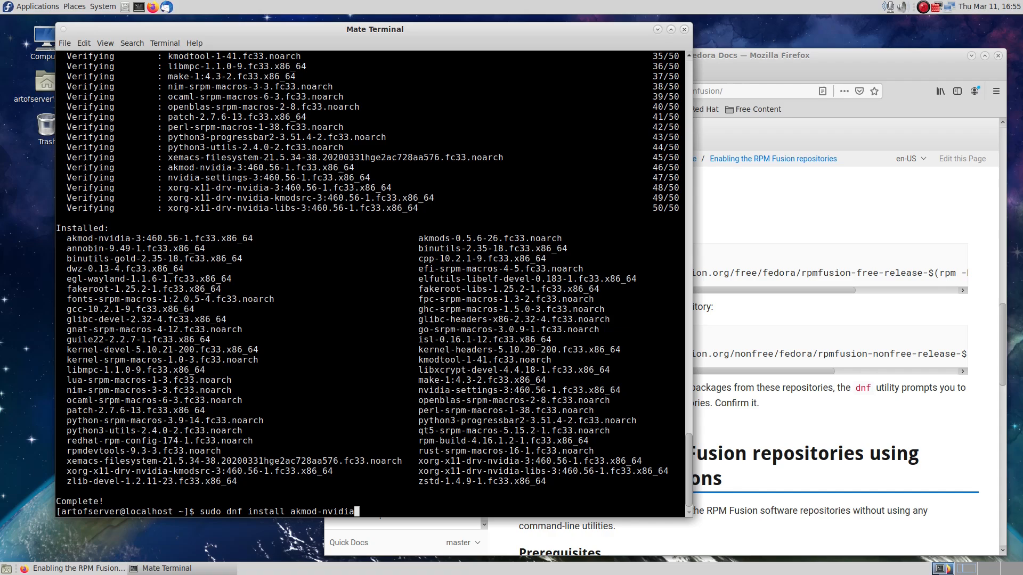
Step: Install lsscsi, pciutils and nvme-cli with -y; pciutils is already present
key("BackSpace")
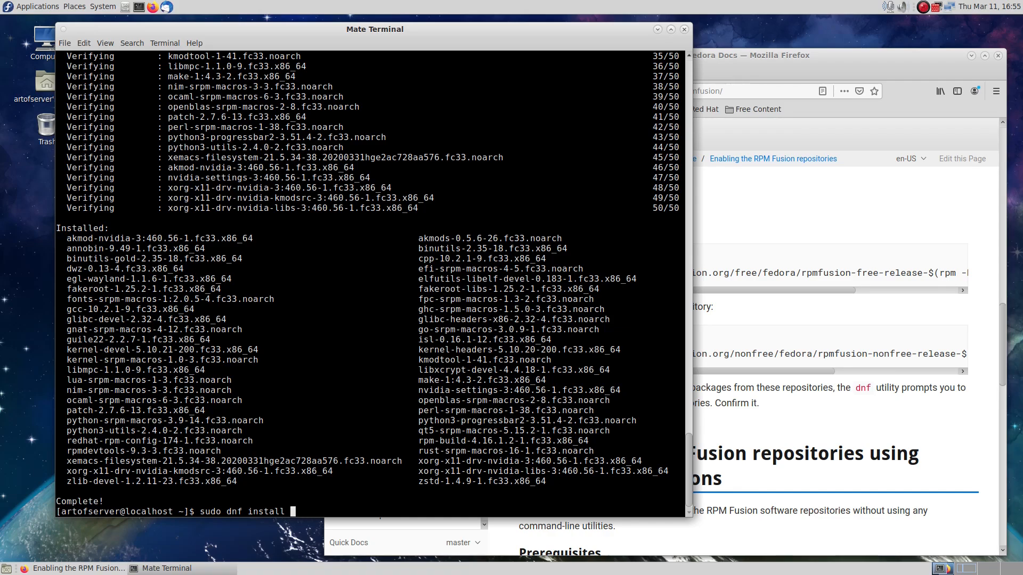
type("lsscs")
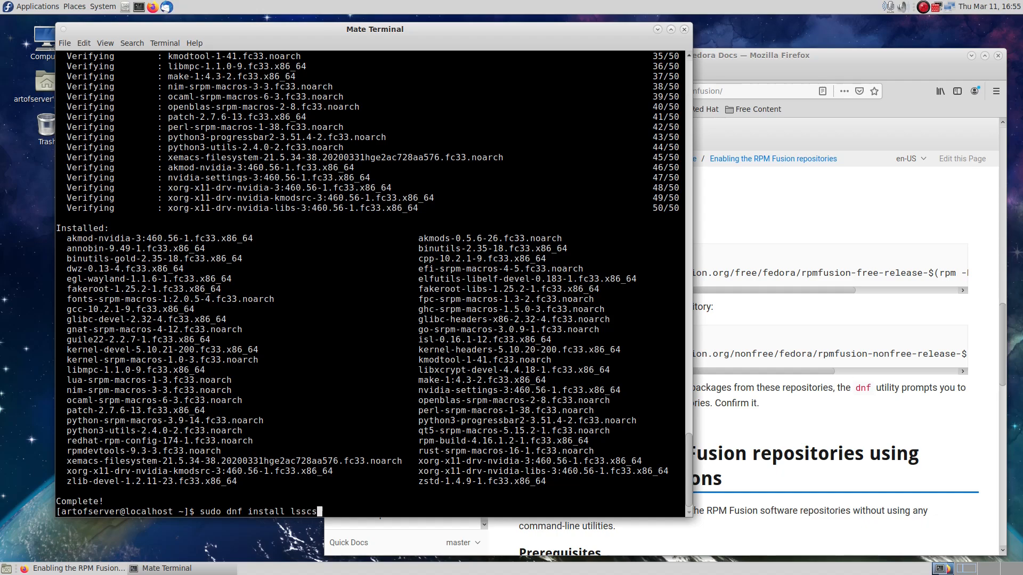
type("pci")
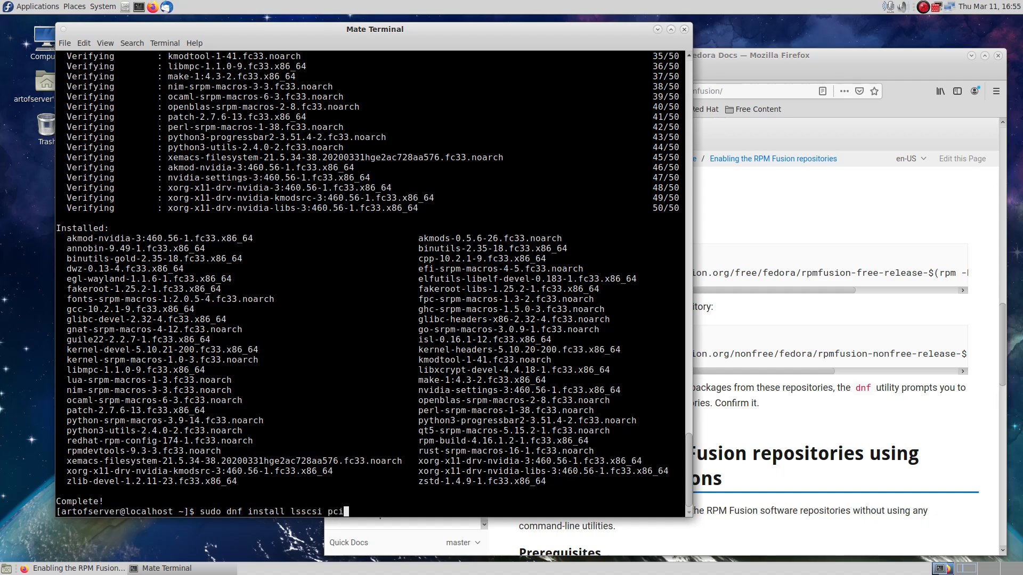
type("utils")
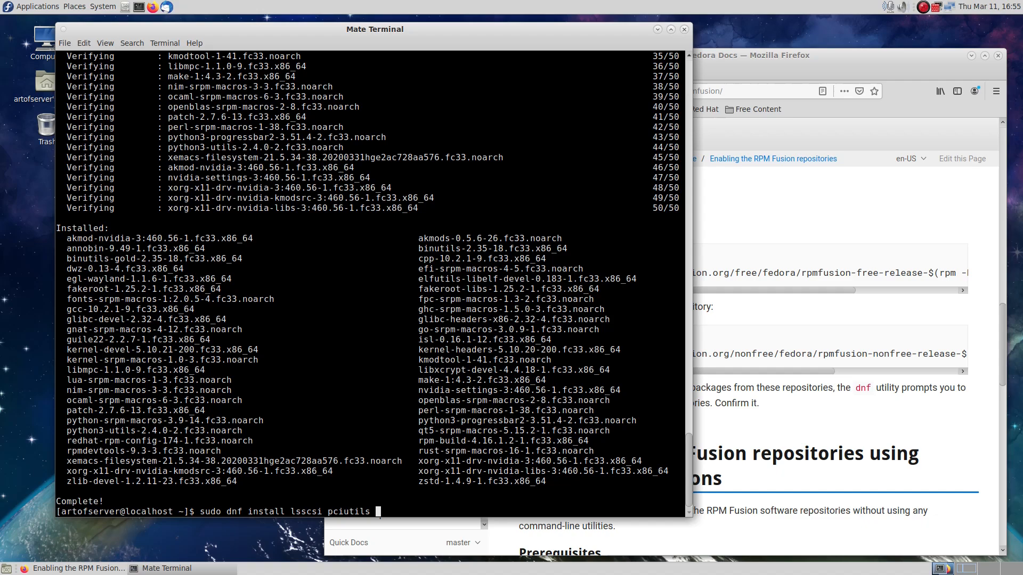
type("nvme-cli")
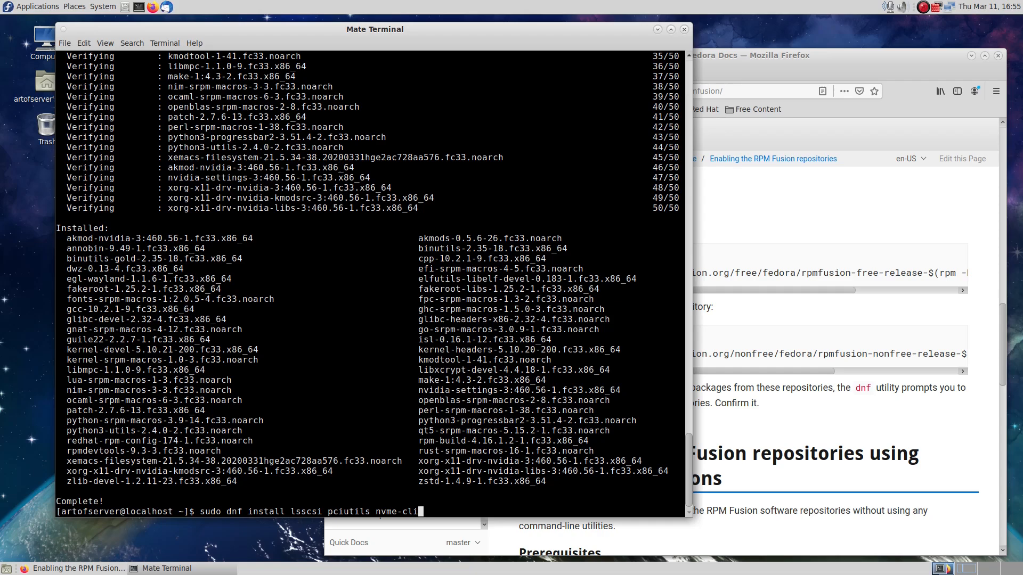
type("-y")
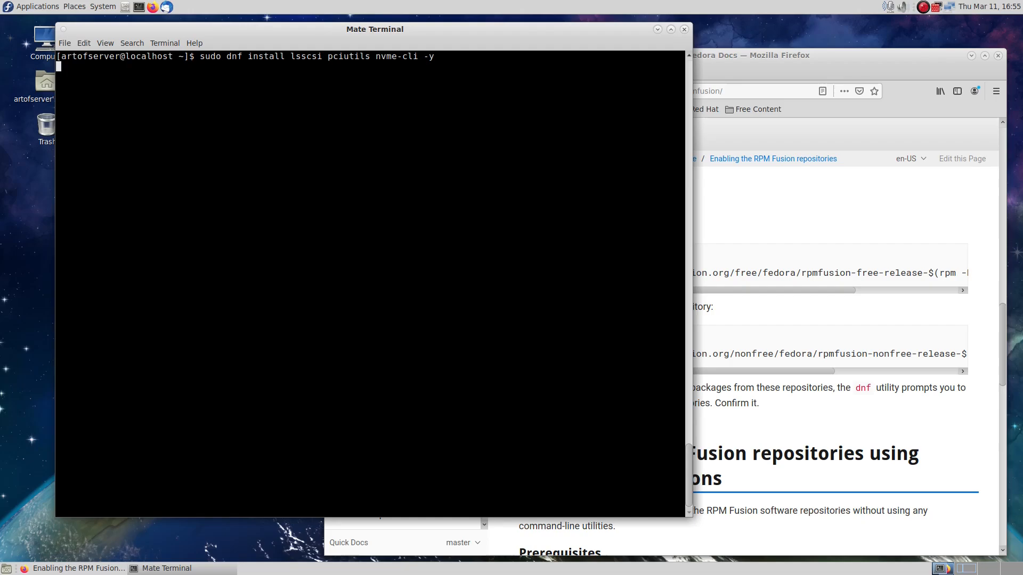
key("Return")
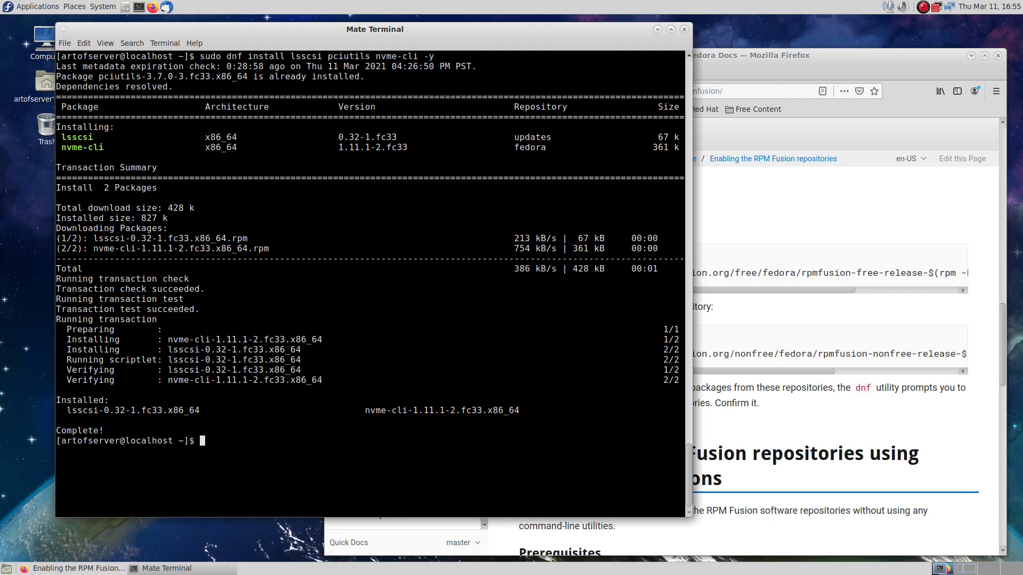
Step: List the Samsung NVMe drive with sudo nvme list, then reboot to the desktop
type("sudo")
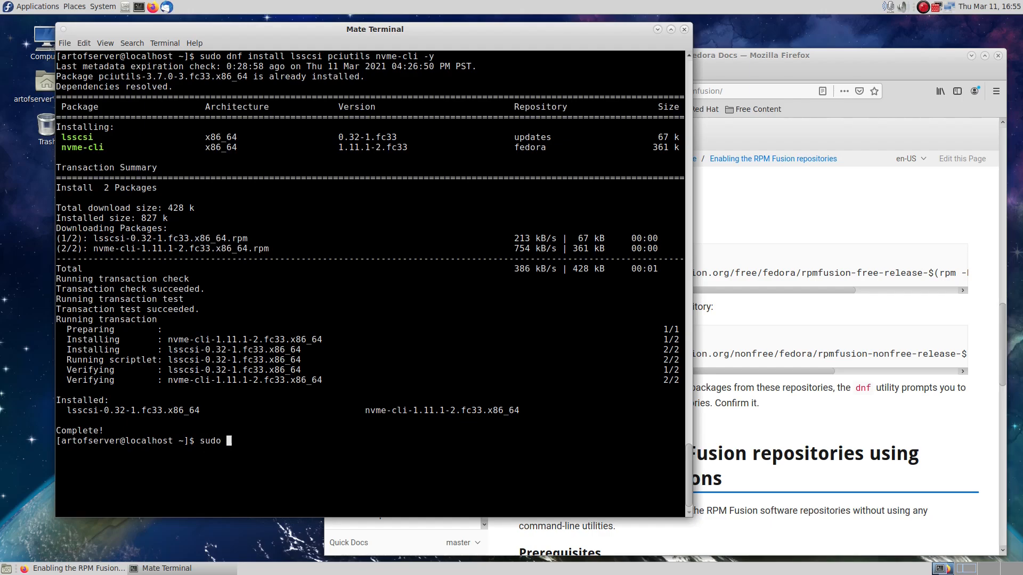
type("nvme list")
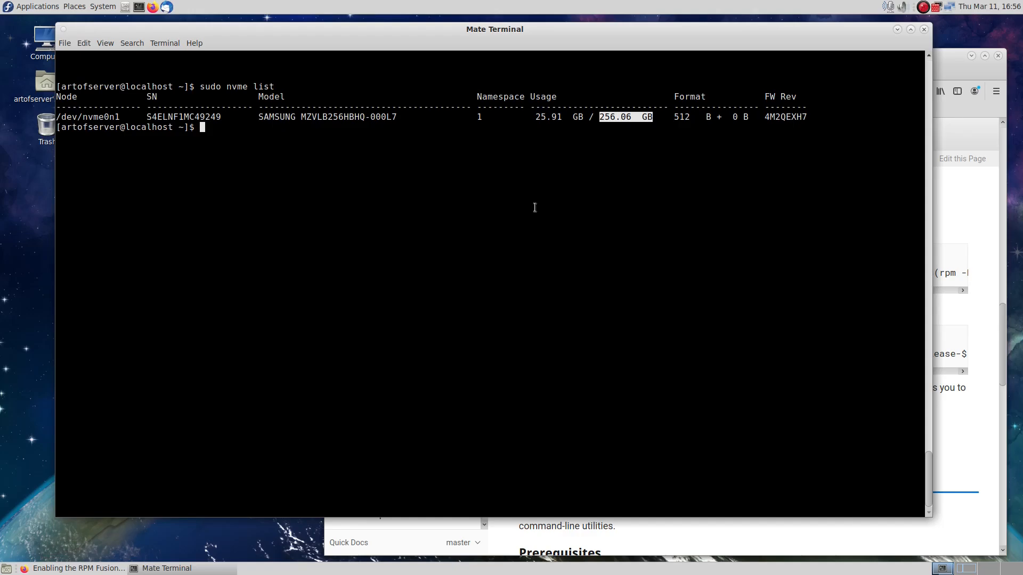
type("reboo")
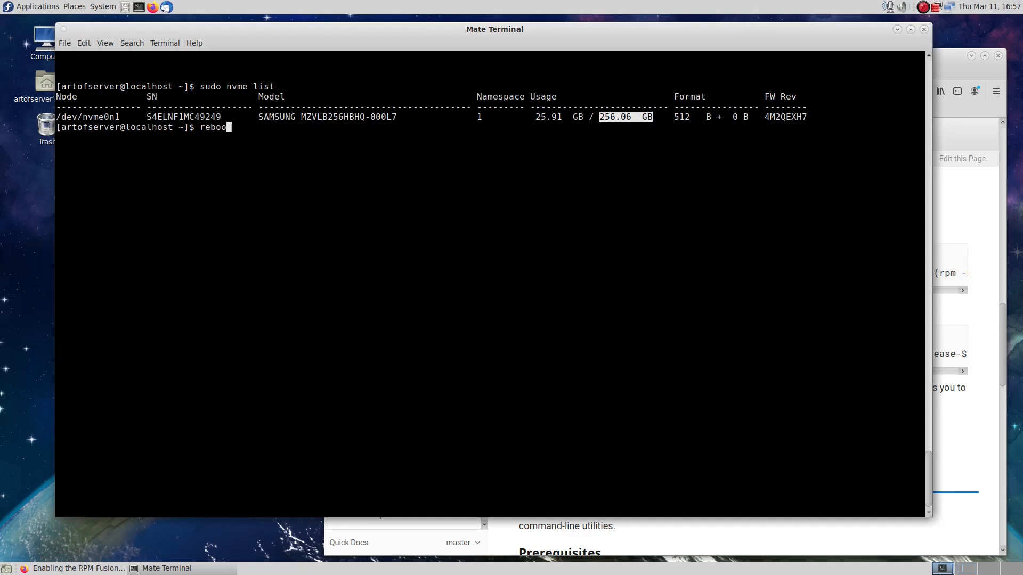
key("Return")
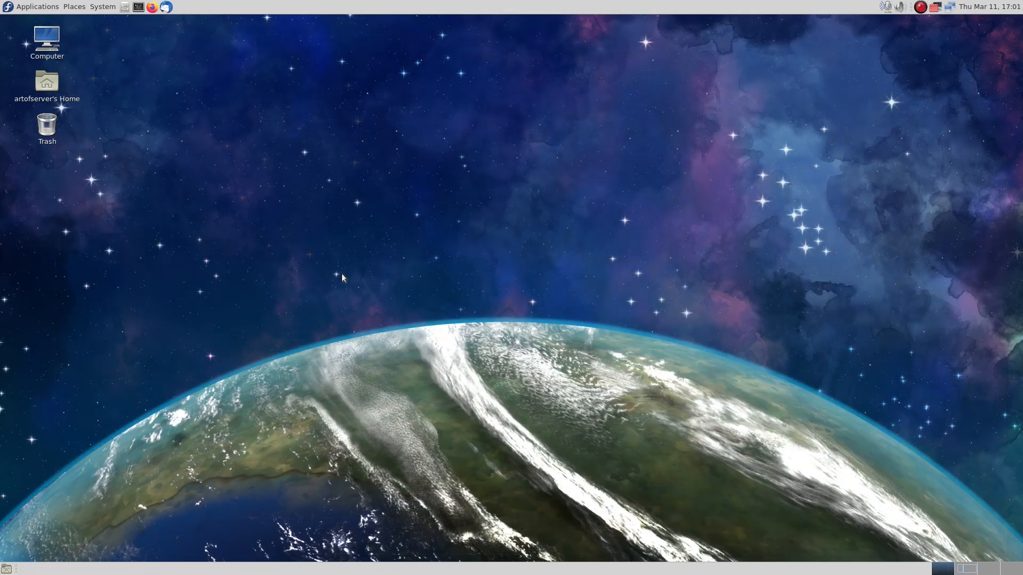
mouse_move(110, 51)
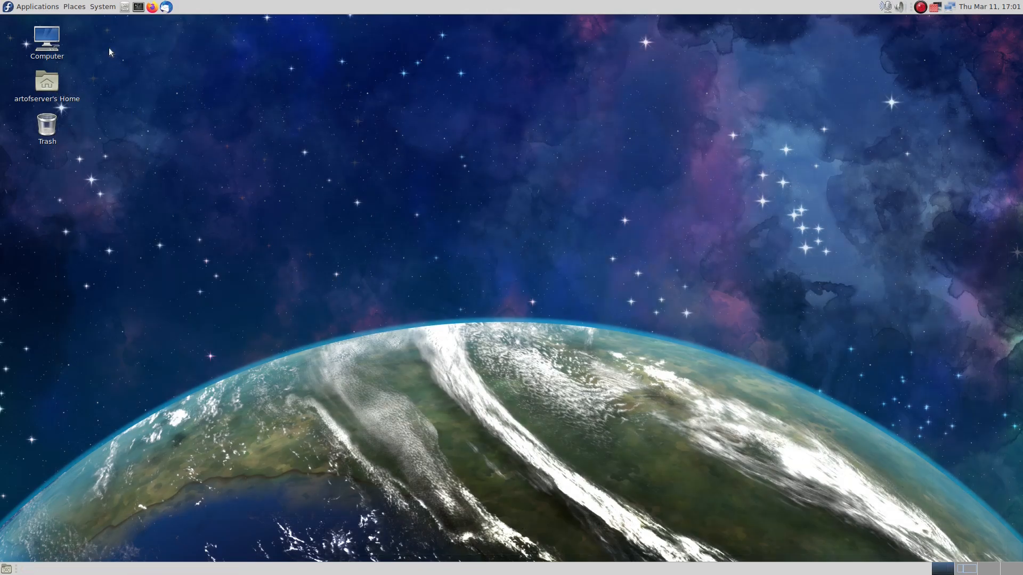
Step: Launch NVIDIA X Server Settings from System > Administration and view the DELL G2410 monitor on DP-5
left_click(103, 7)
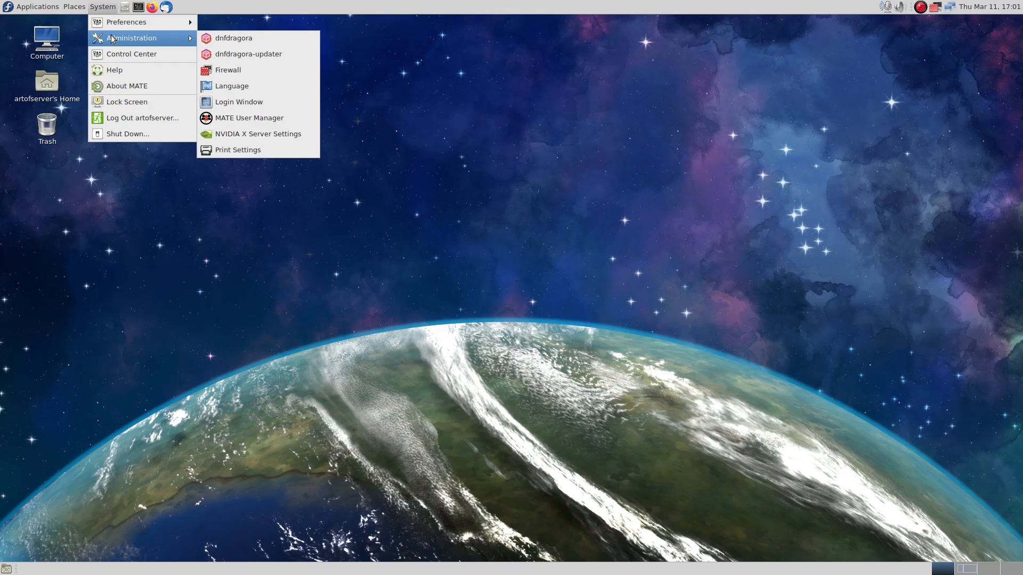
left_click(251, 141)
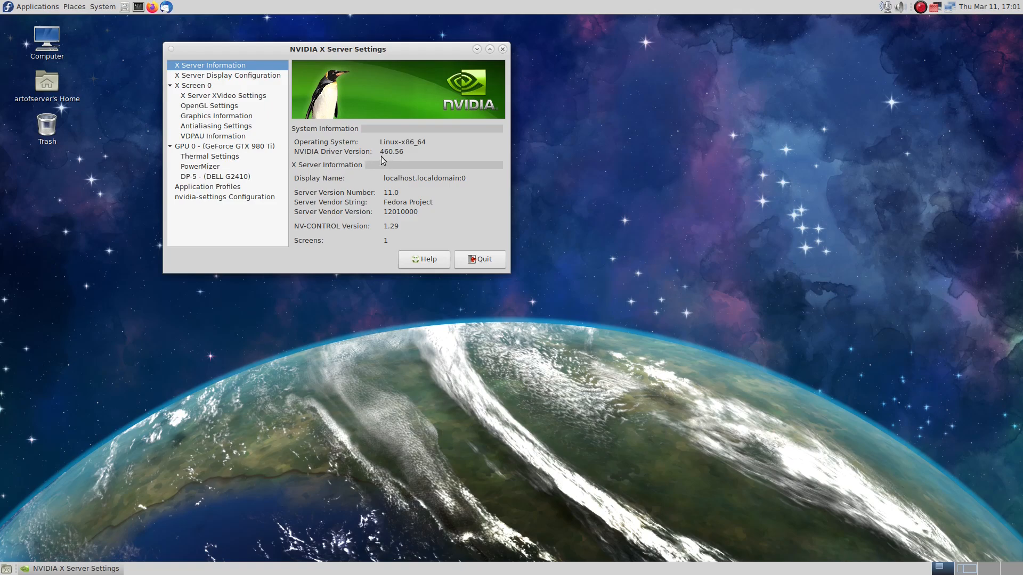
left_click(214, 176)
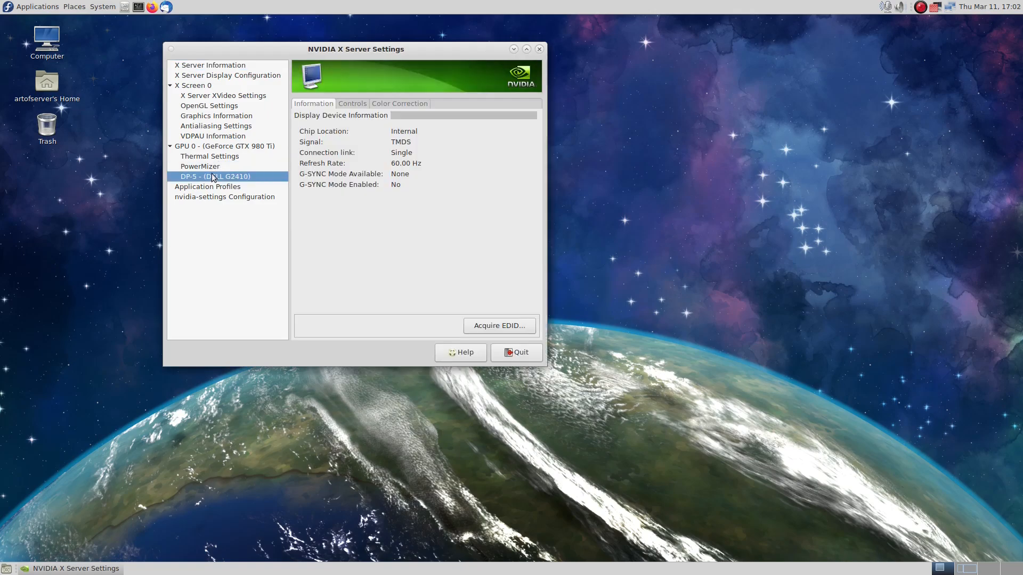
Step: Check PowerMizer levels and the GTX 980 Ti temperature of 56 °C, then launch Firefox
left_click(201, 166)
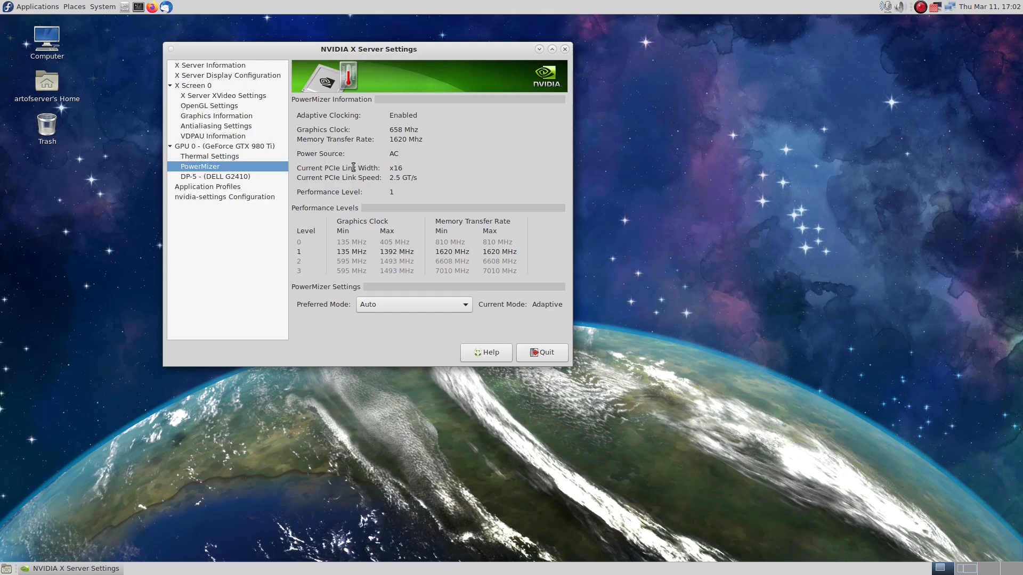
left_click(210, 155)
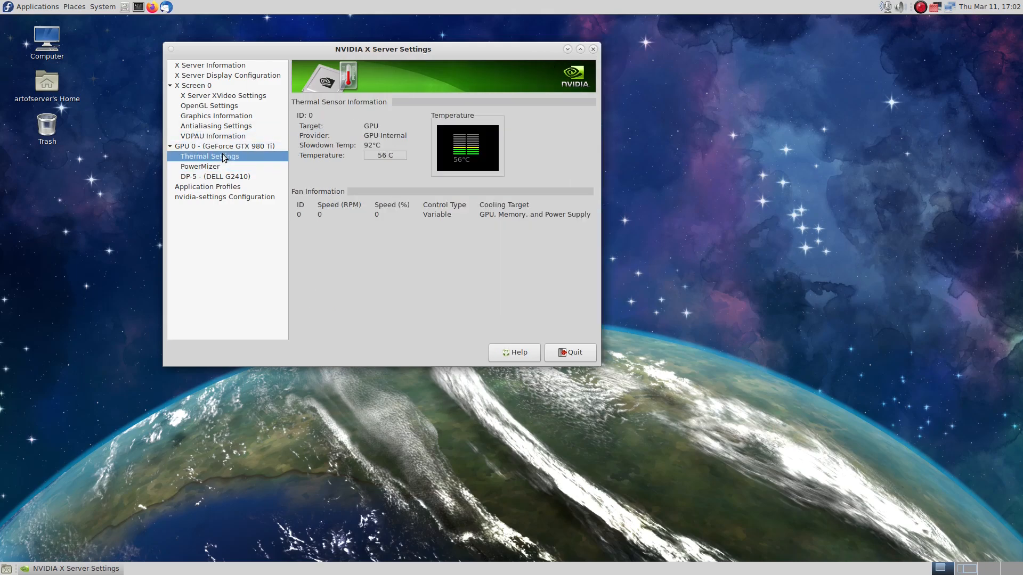
left_click(225, 145)
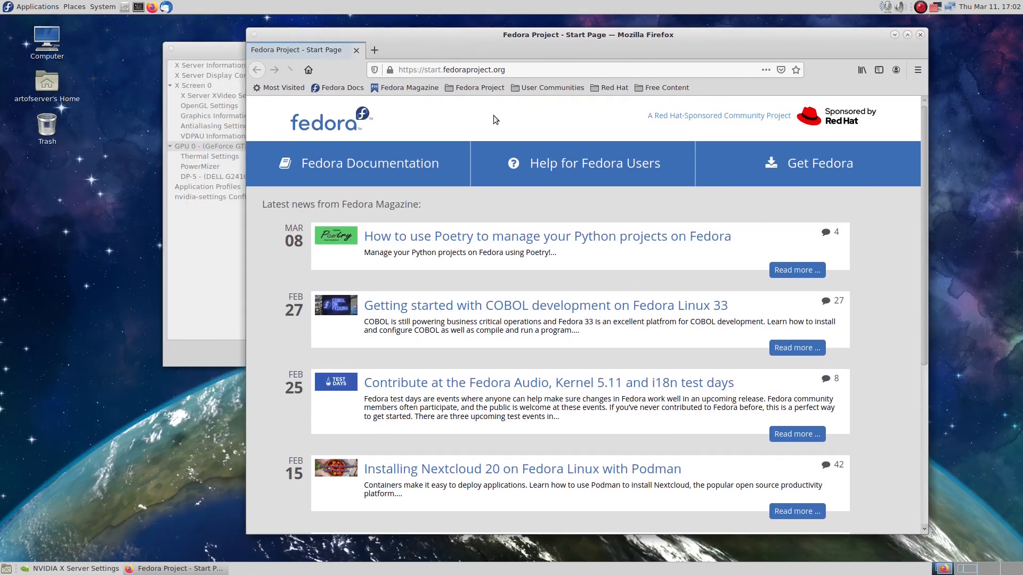
Step: Go to eBay and search for 'HP Z Turbo Drive G2 unlocked'
left_click(450, 70)
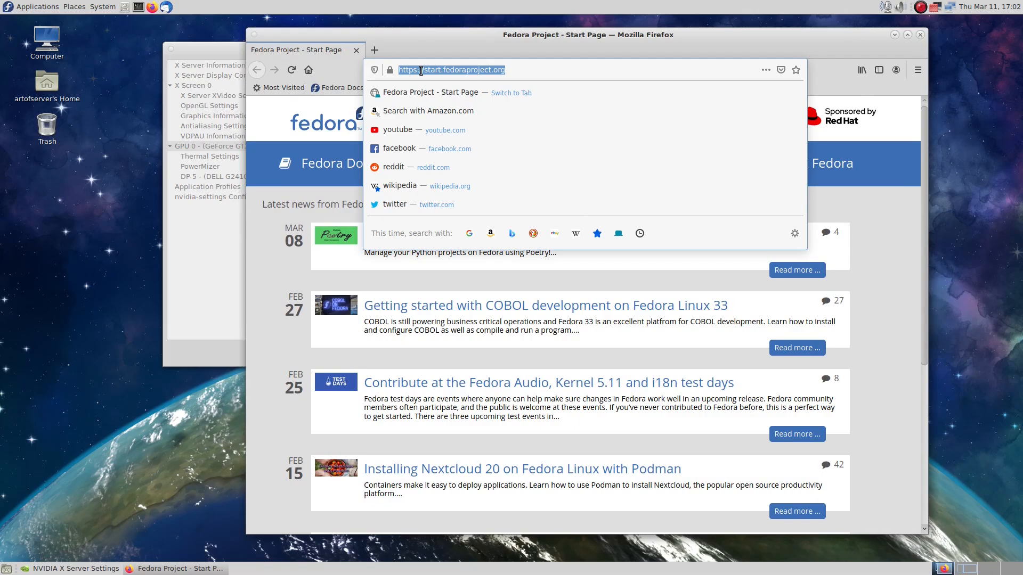
type("ebay.com")
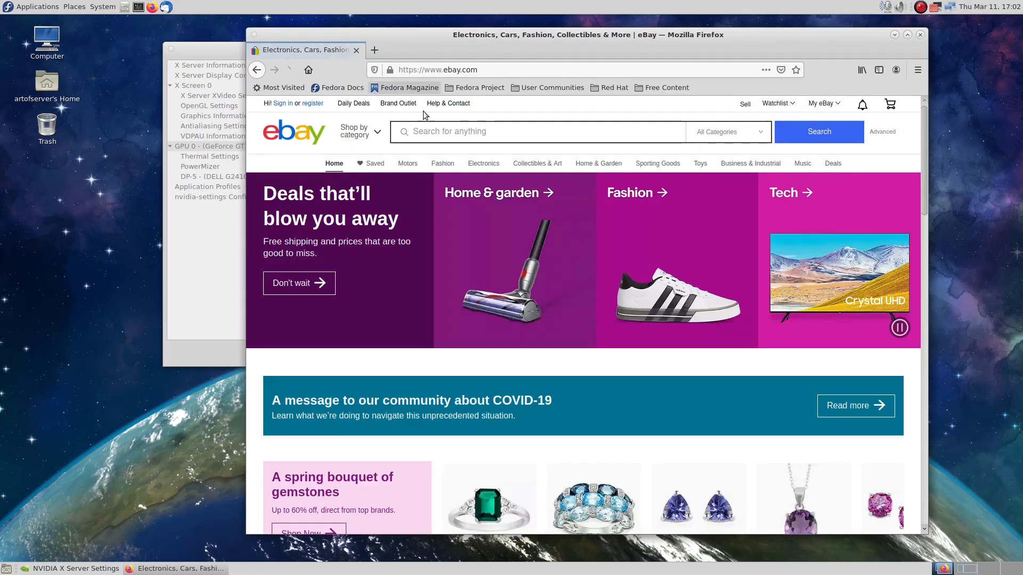
left_click(535, 131)
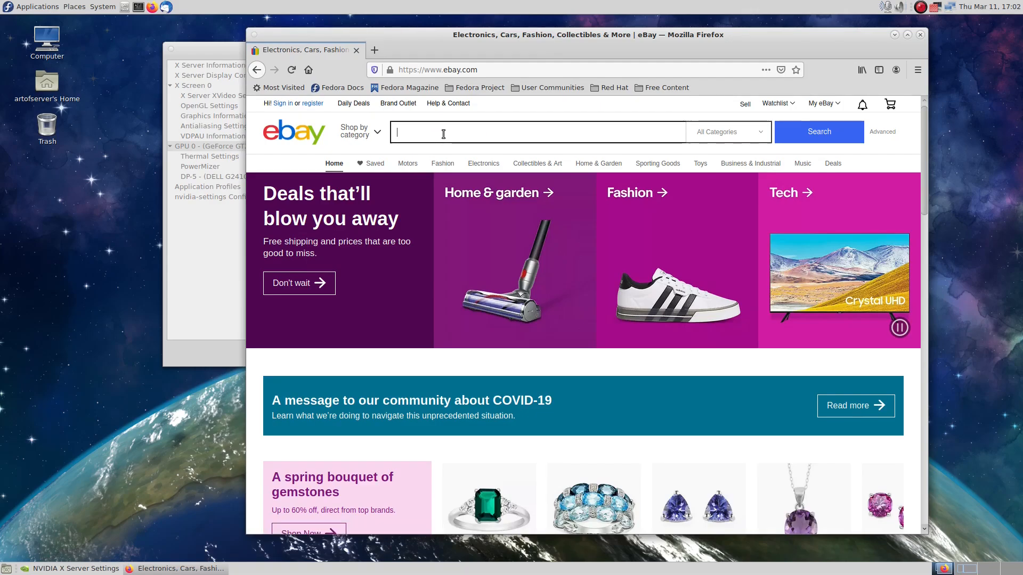
type("HP Z Turbo Drive G2")
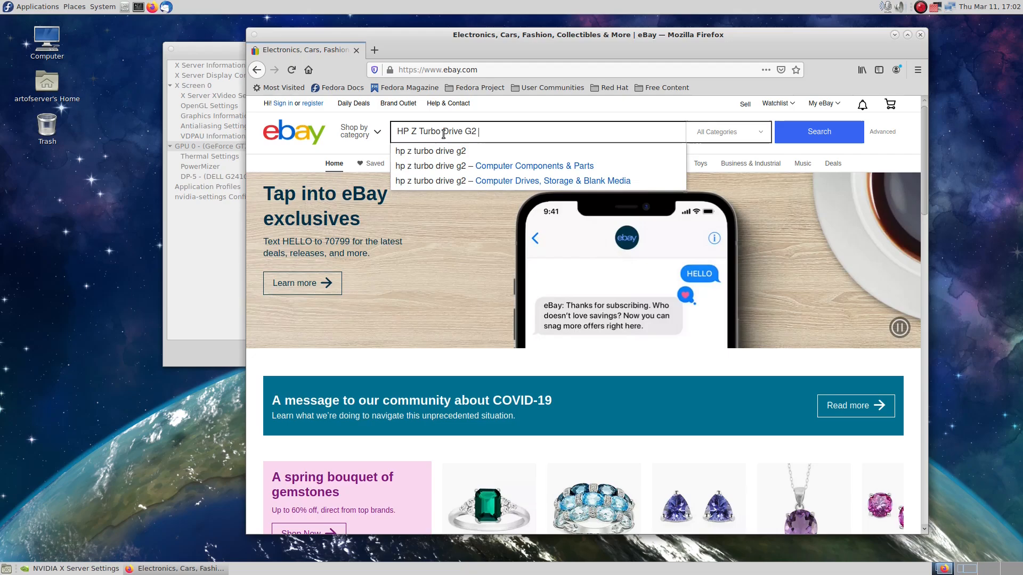
type("unlocked")
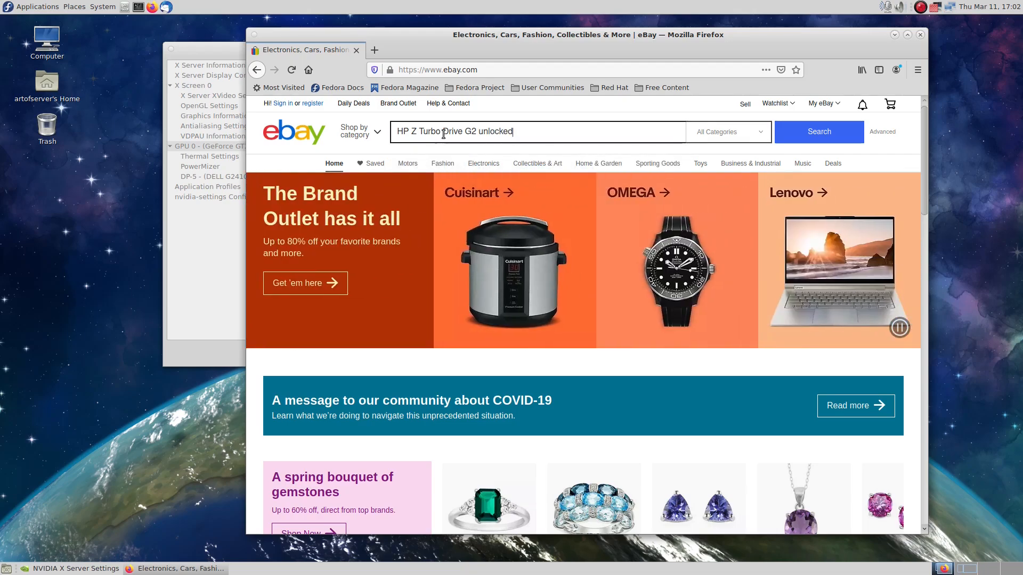
left_click(818, 131)
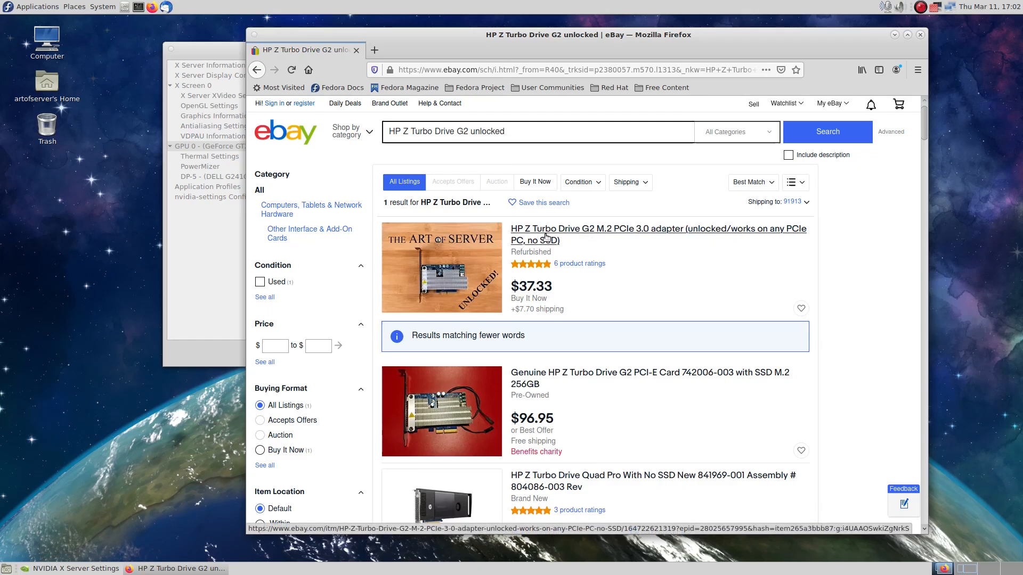
Step: Open the first result, the refurbished HP Z Turbo Drive G2 M.2 adapter at $37.33, and view its price details
left_click(659, 228)
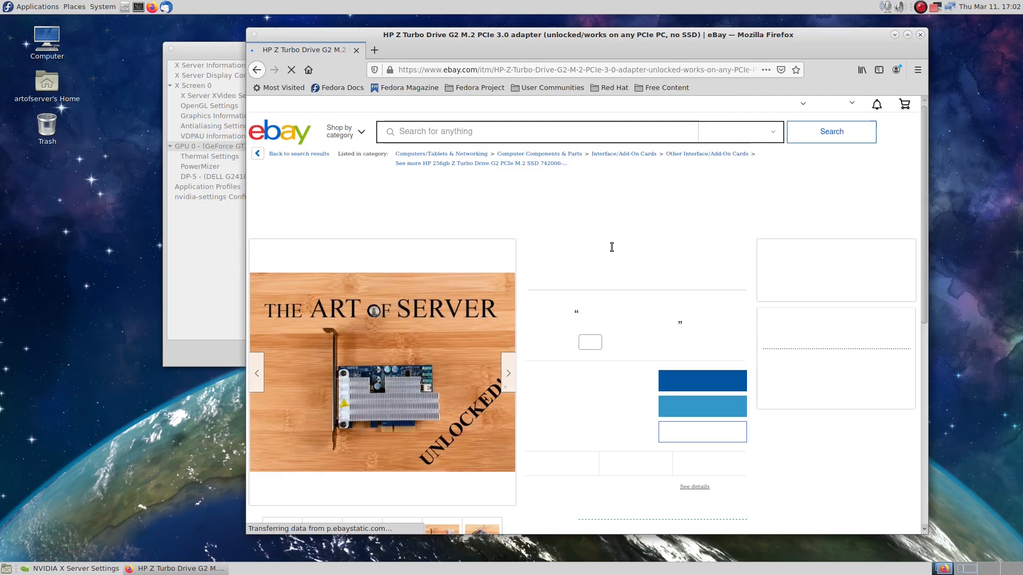
scroll("down", 3)
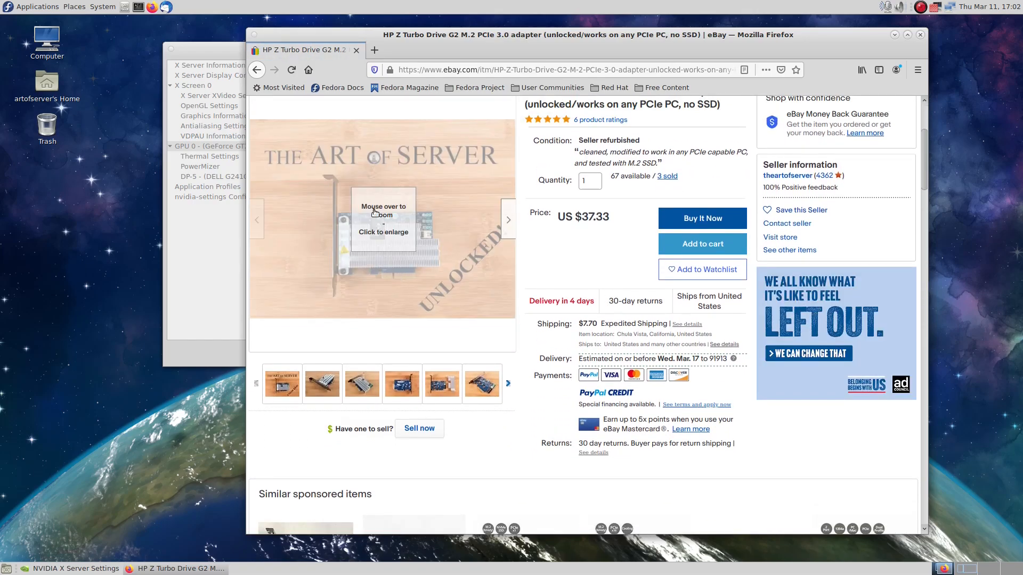
mouse_move(383, 221)
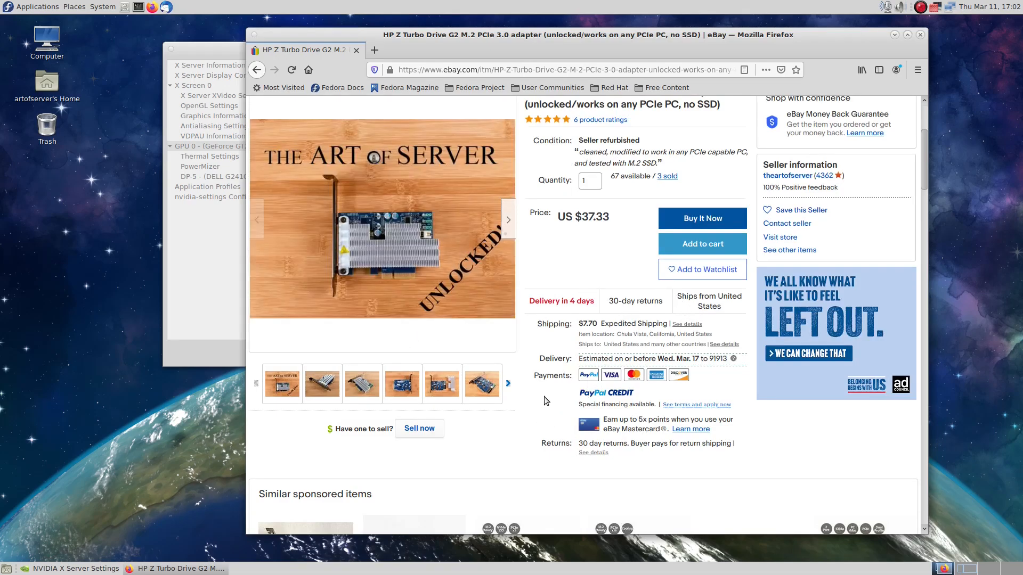
mouse_move(568, 339)
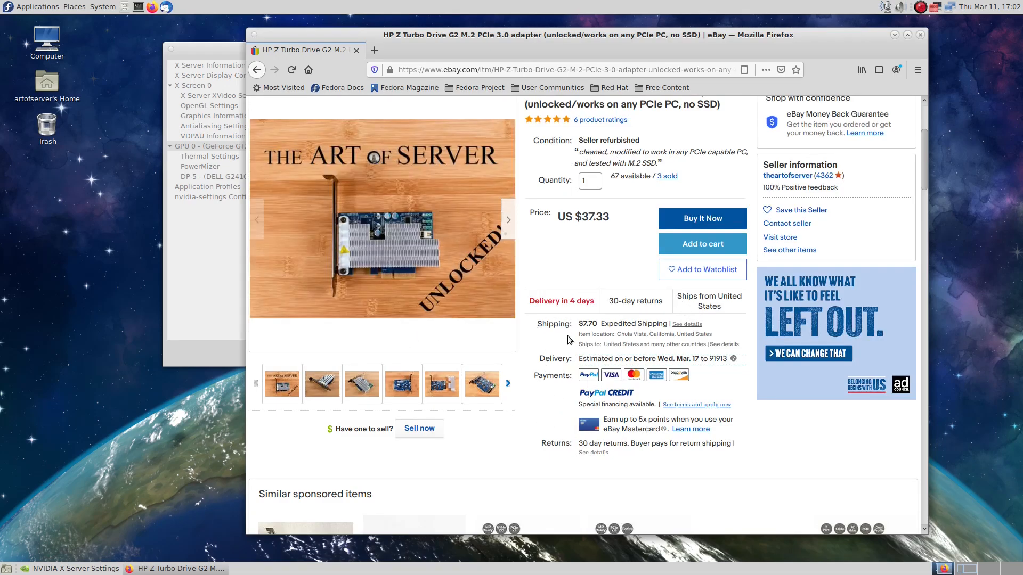